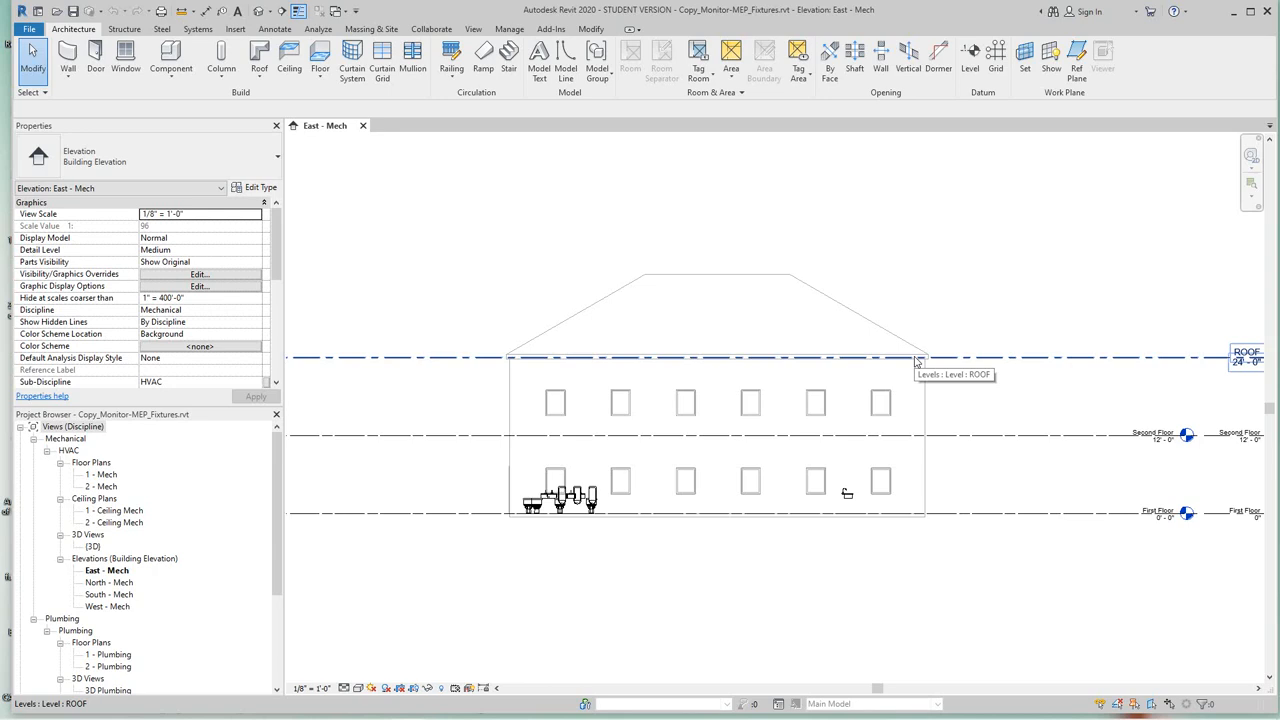
{"action": "mouse_move", "coordinate": [915, 361]}
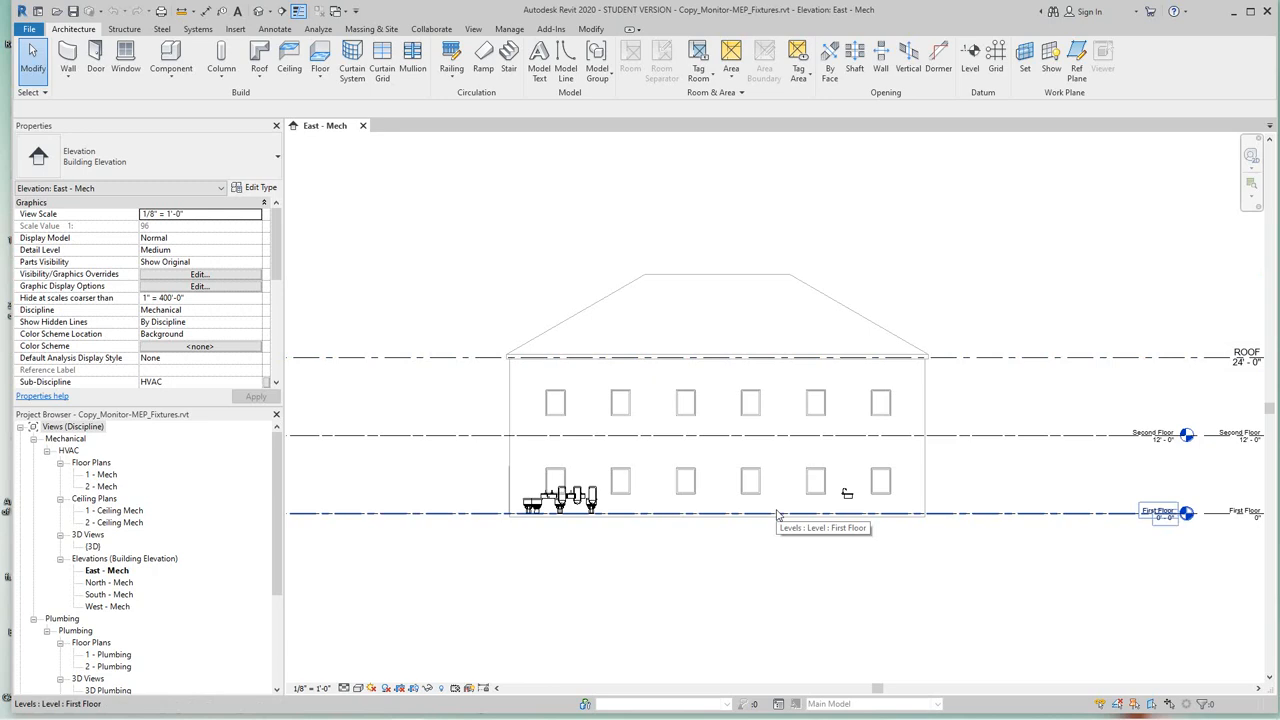
{"action": "mouse_move", "coordinate": [779, 515]}
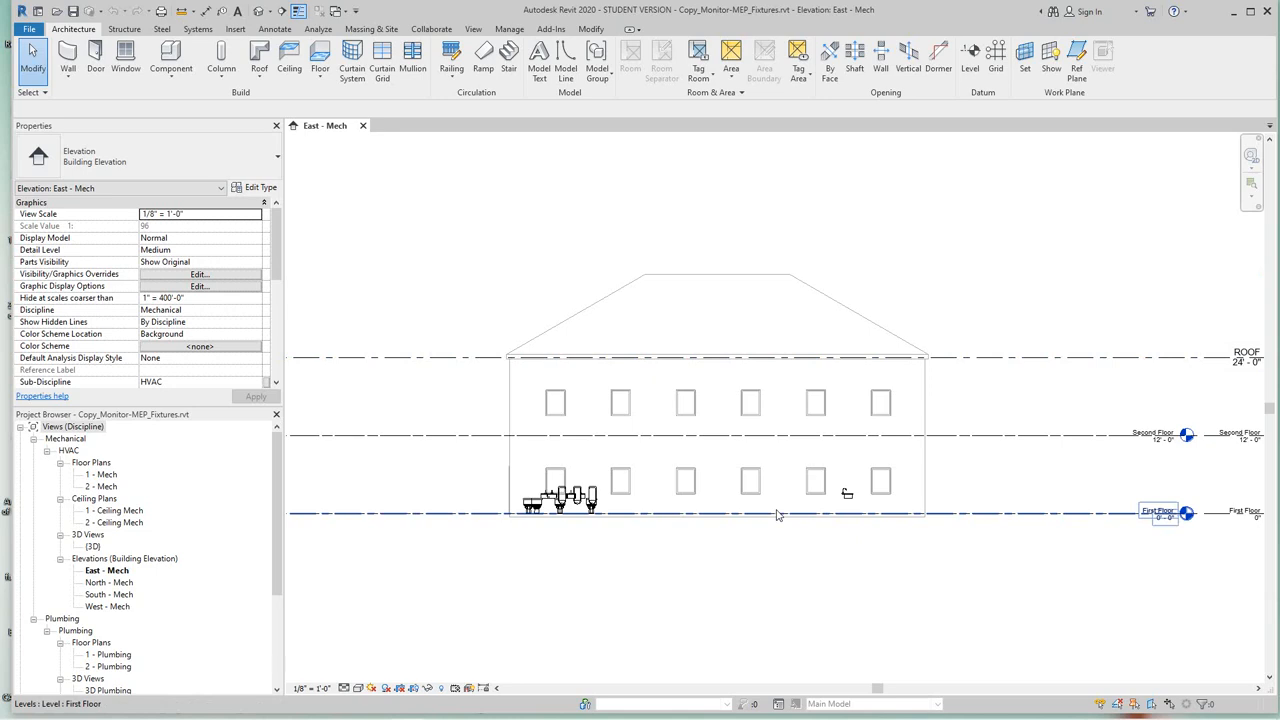
Open Manage Links from the Insert tab to view the loaded ArchitectModel.rvt overlay link.
{"action": "scroll", "scroll_direction": "up", "scroll_amount": 3}
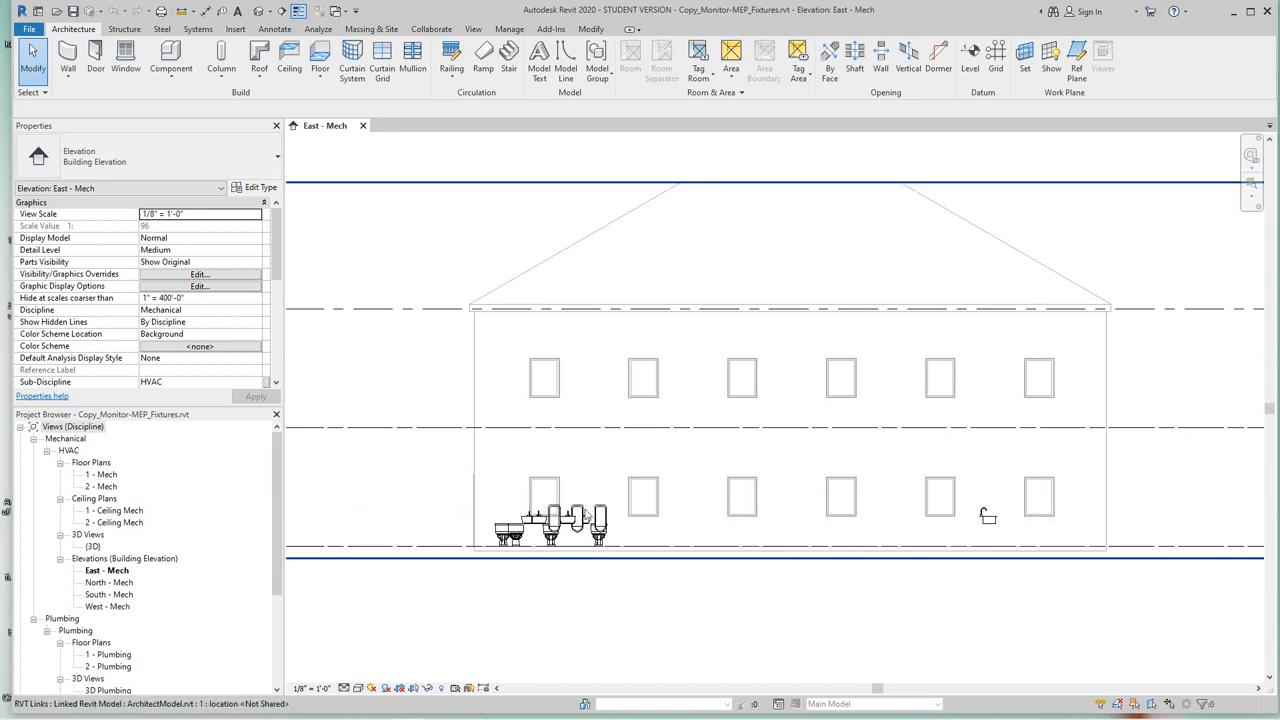
{"action": "mouse_move", "coordinate": [590, 513]}
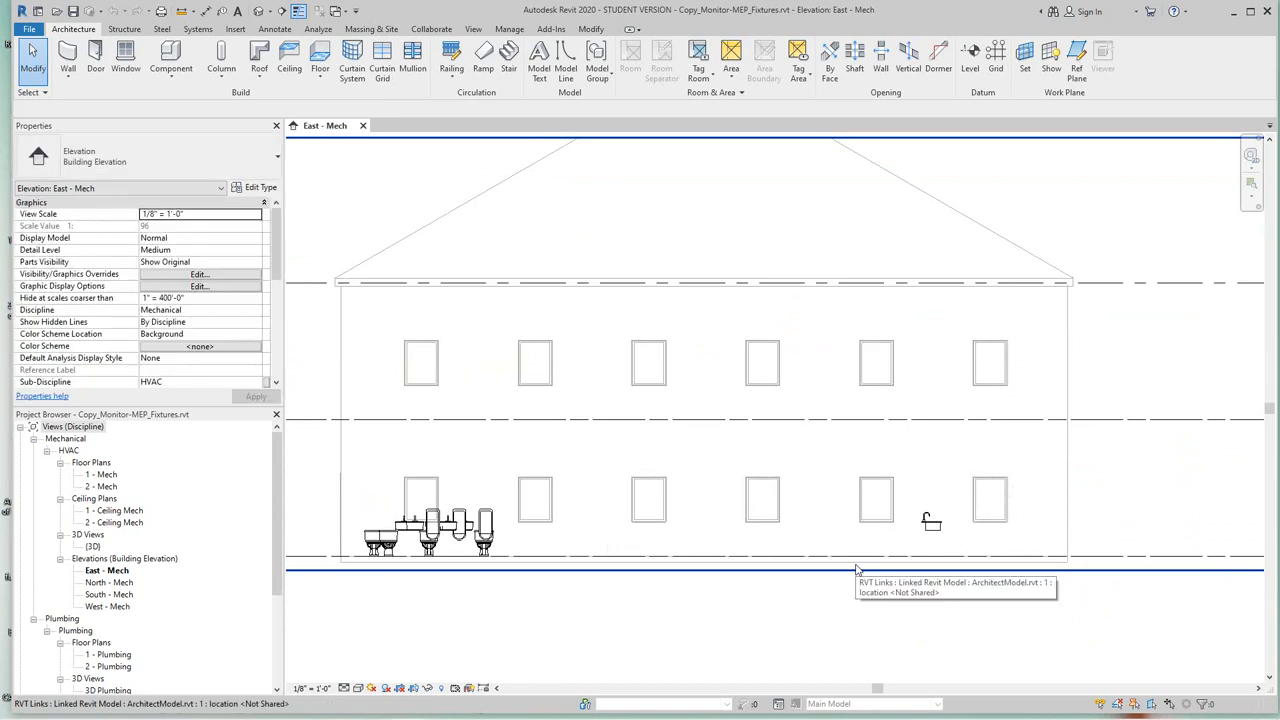
{"action": "mouse_move", "coordinate": [867, 192]}
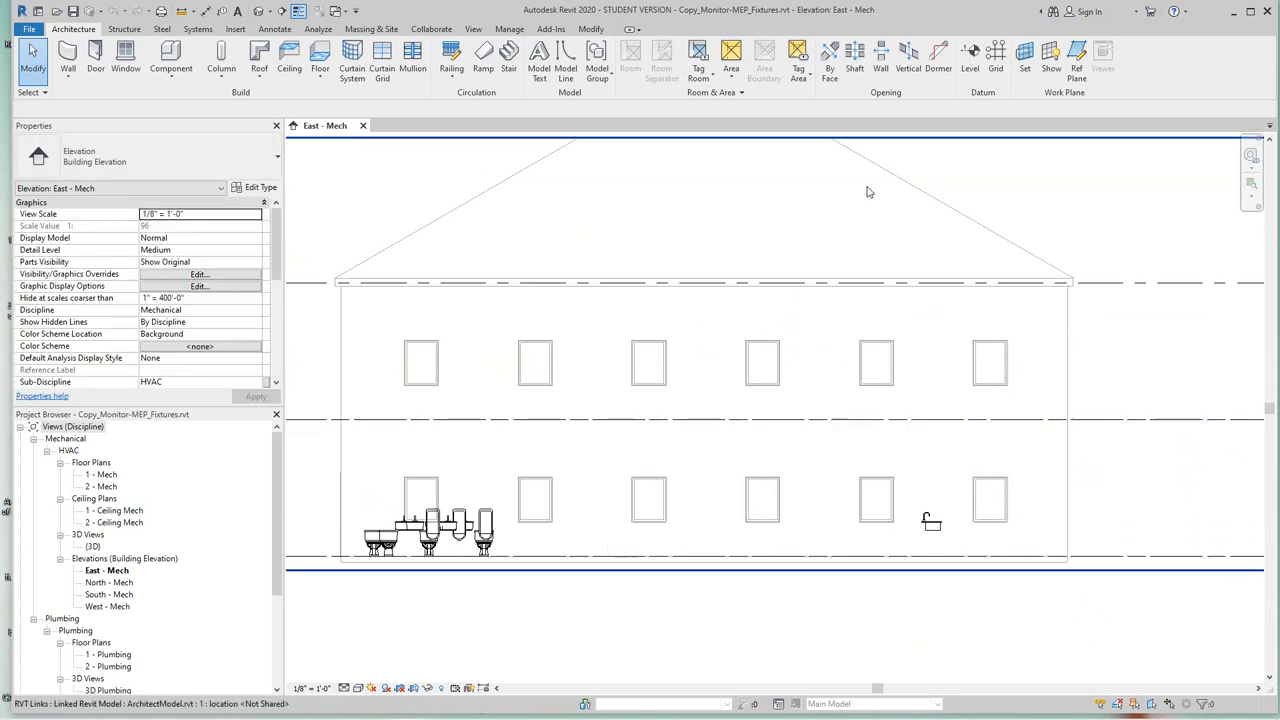
{"action": "mouse_move", "coordinate": [705, 110]}
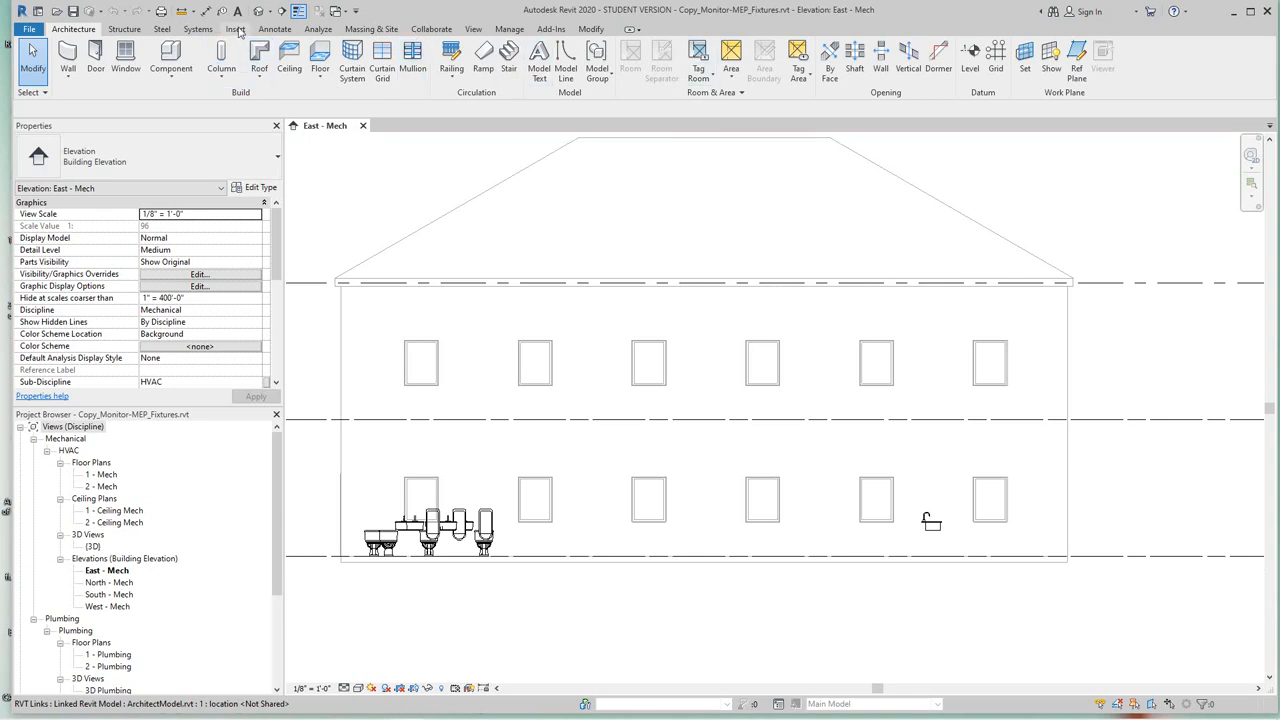
{"action": "left_click", "coordinate": [236, 28]}
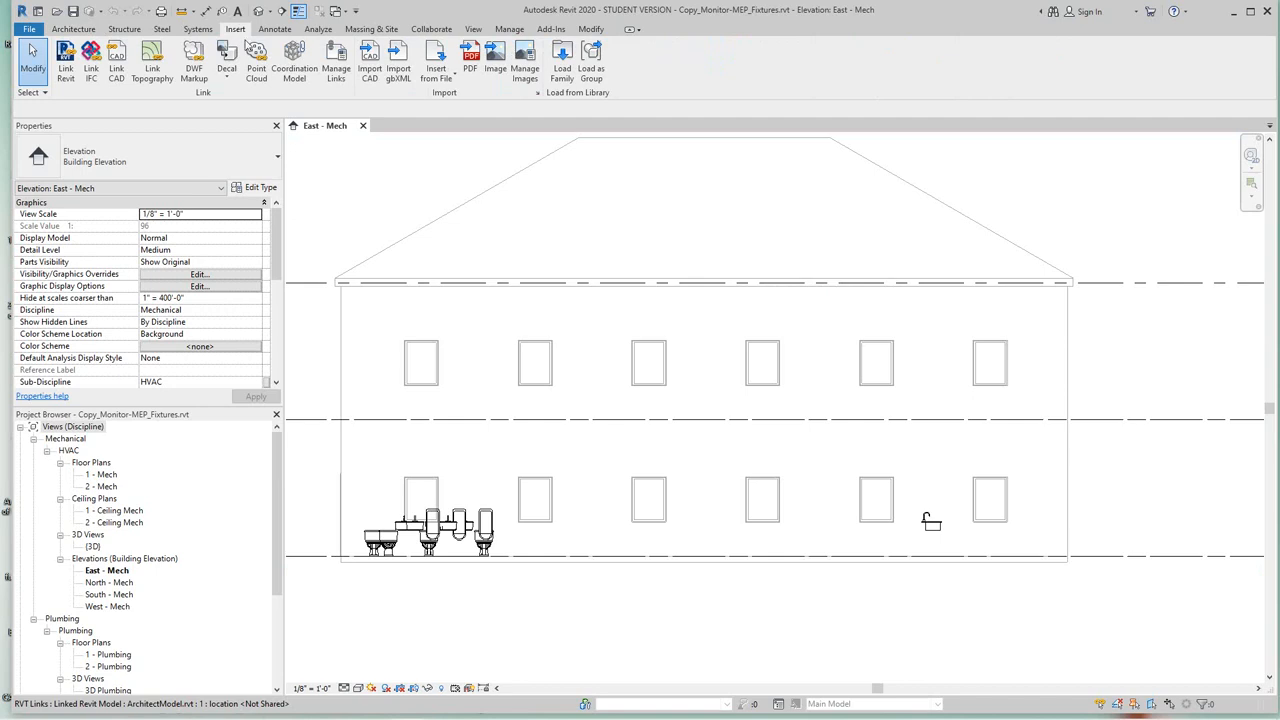
{"action": "mouse_move", "coordinate": [505, 95]}
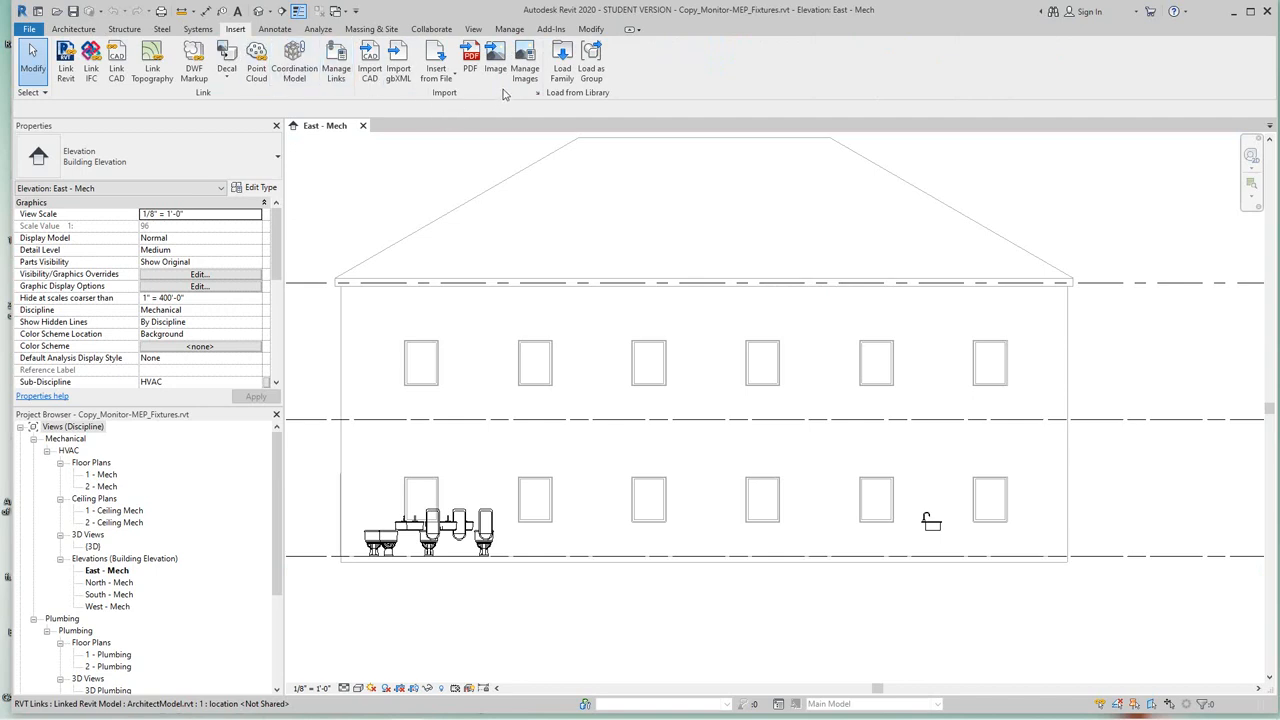
{"action": "mouse_move", "coordinate": [250, 108]}
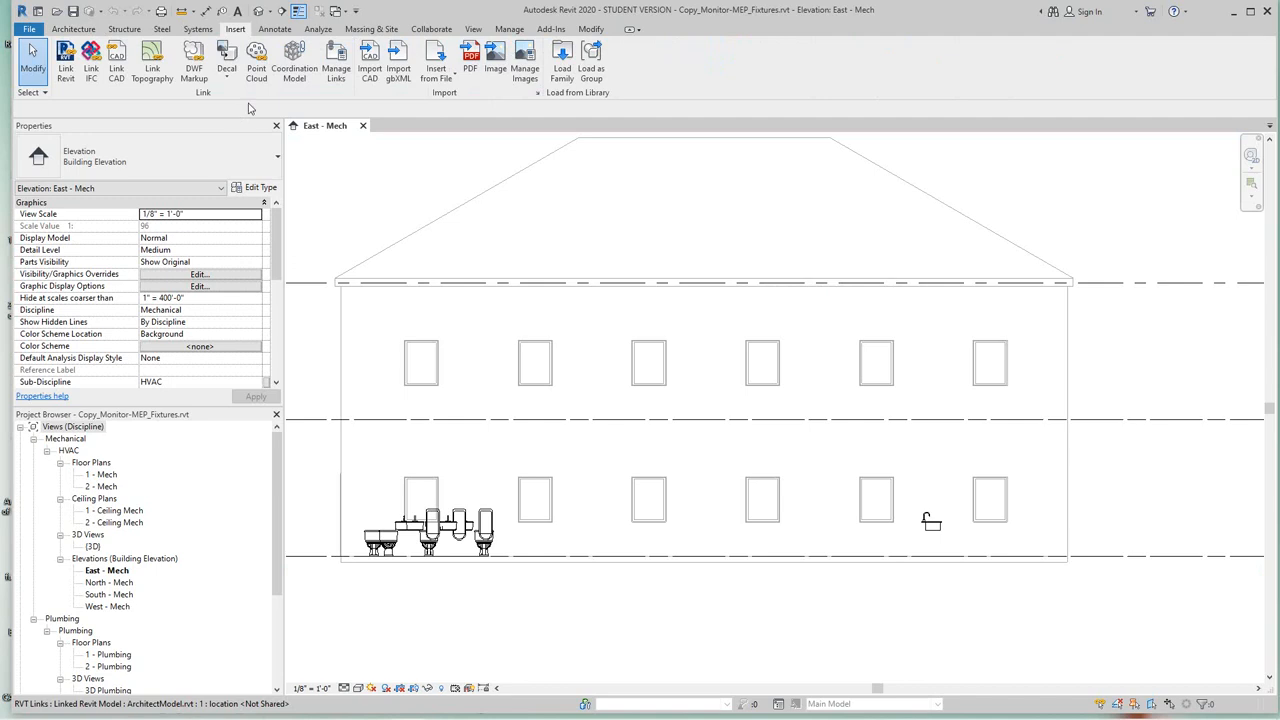
{"action": "left_click", "coordinate": [335, 62]}
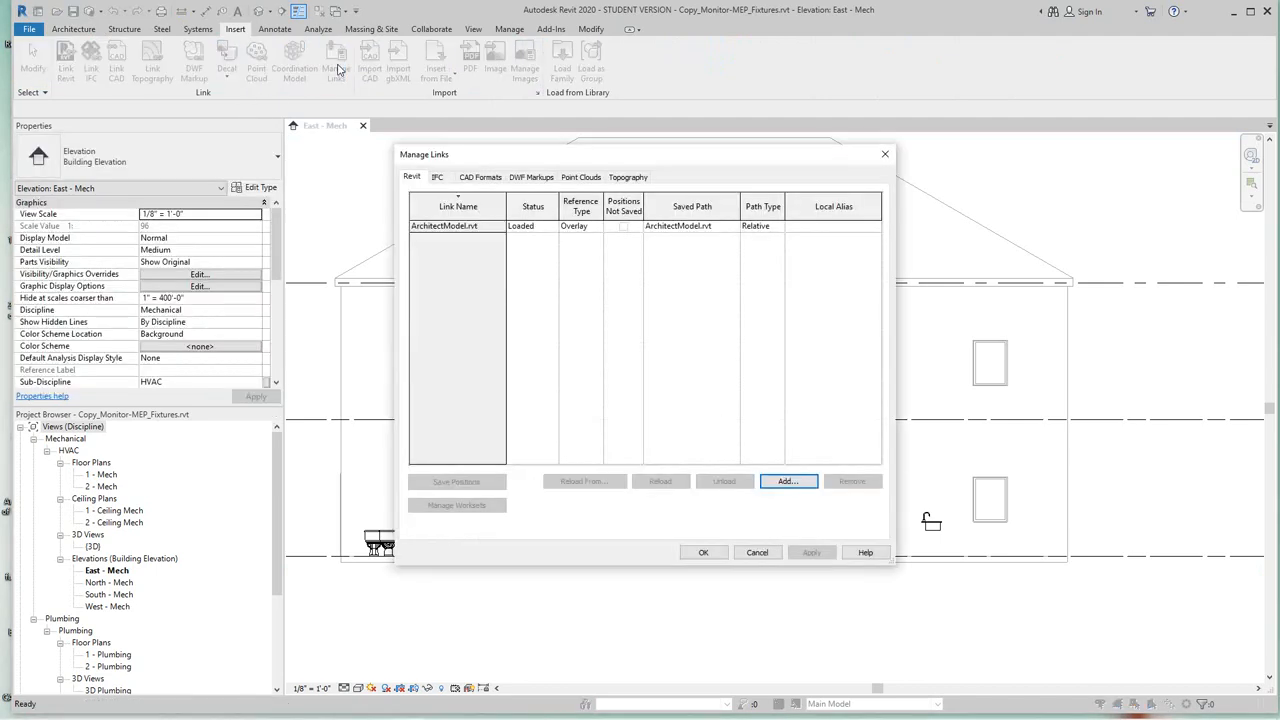
{"action": "left_click", "coordinate": [458, 206]}
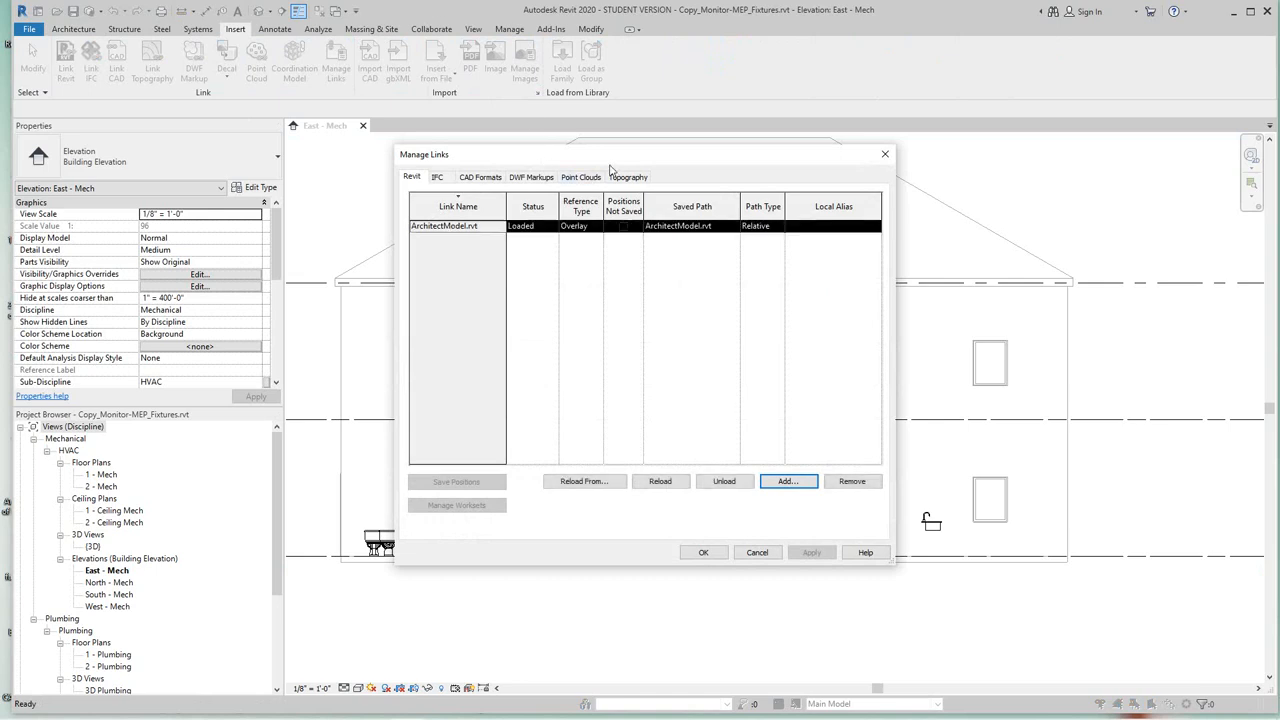
{"action": "mouse_move", "coordinate": [728, 553]}
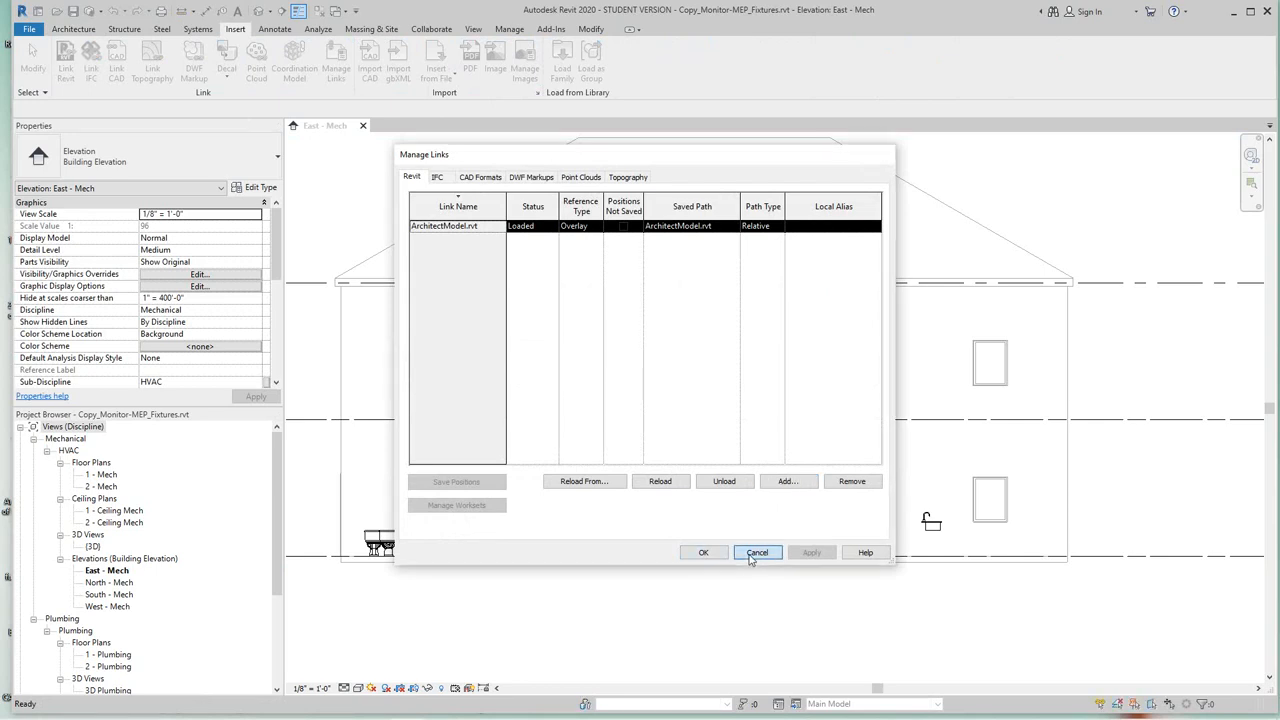
Cancel Manage Links without changes and switch to the Collaborate tools.
{"action": "left_click", "coordinate": [757, 552]}
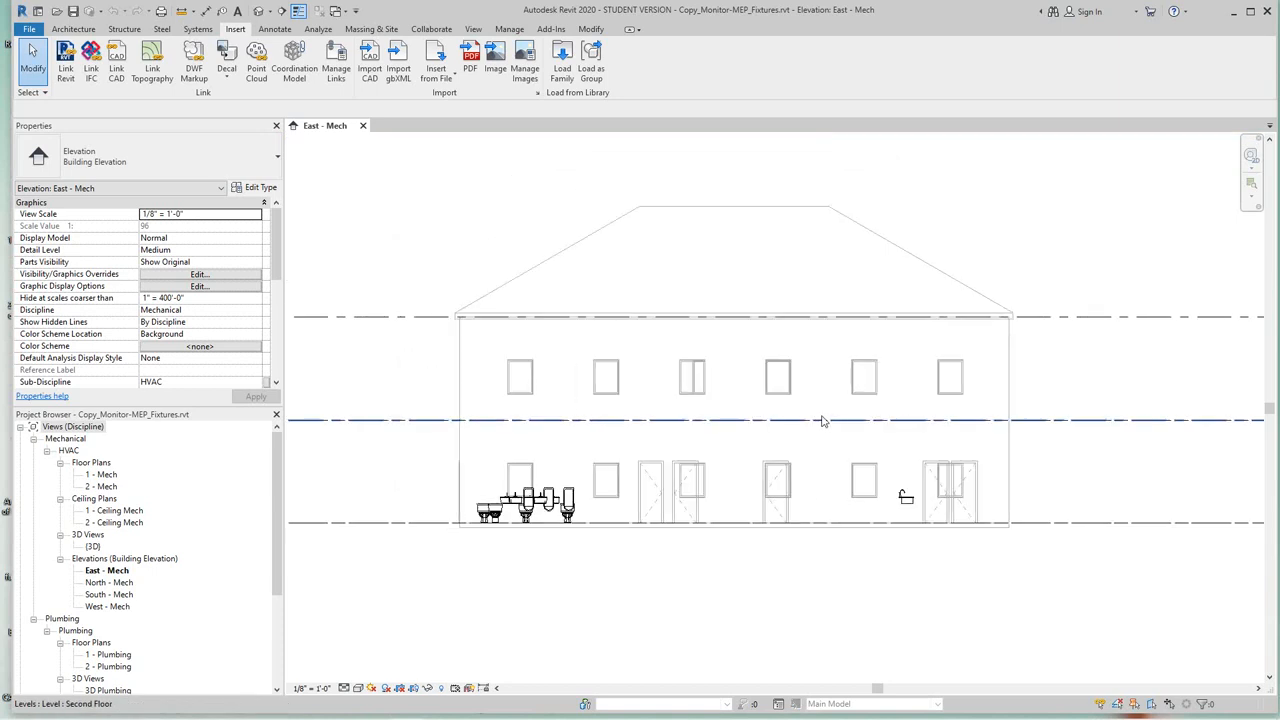
{"action": "mouse_move", "coordinate": [808, 397]}
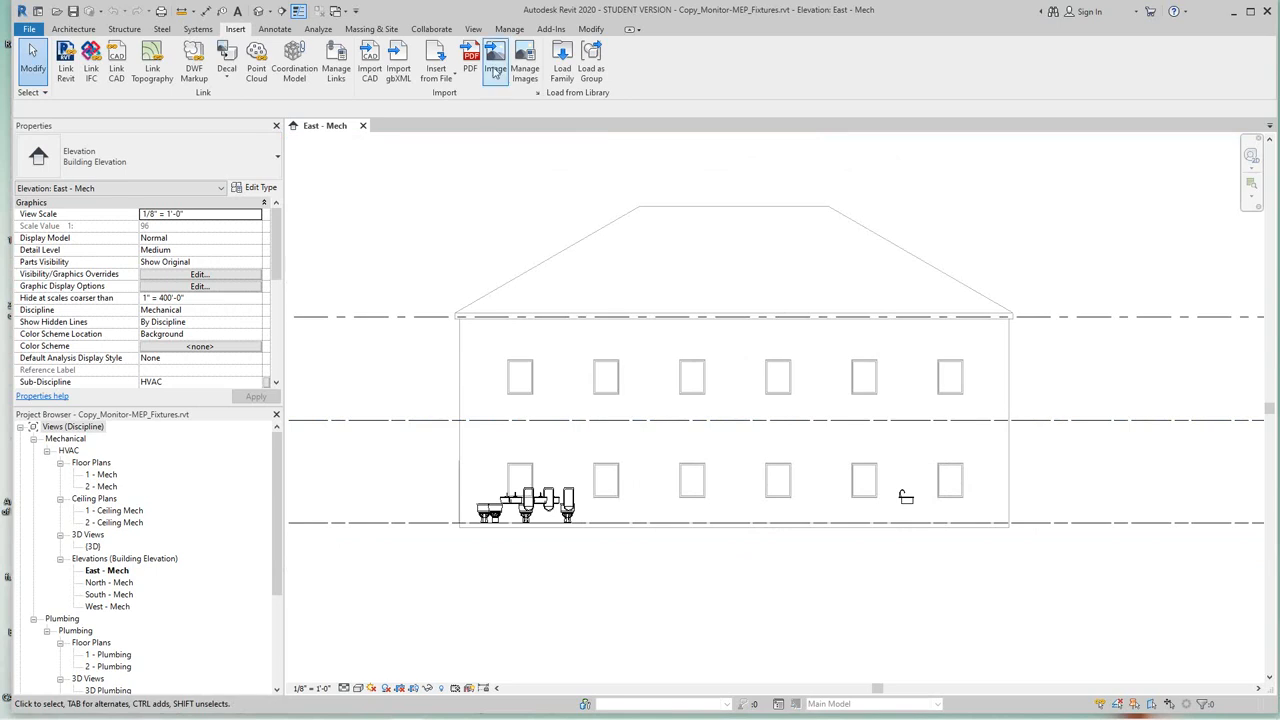
{"action": "mouse_move", "coordinate": [423, 30]}
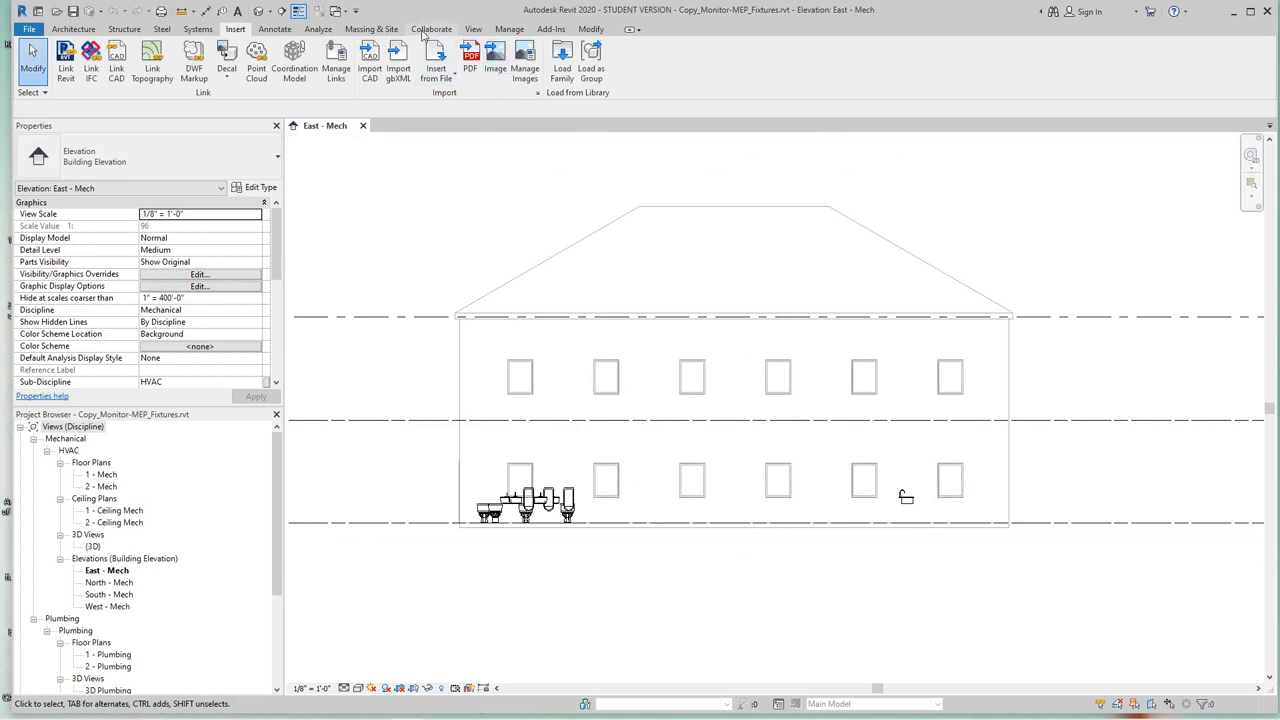
{"action": "left_click", "coordinate": [431, 28]}
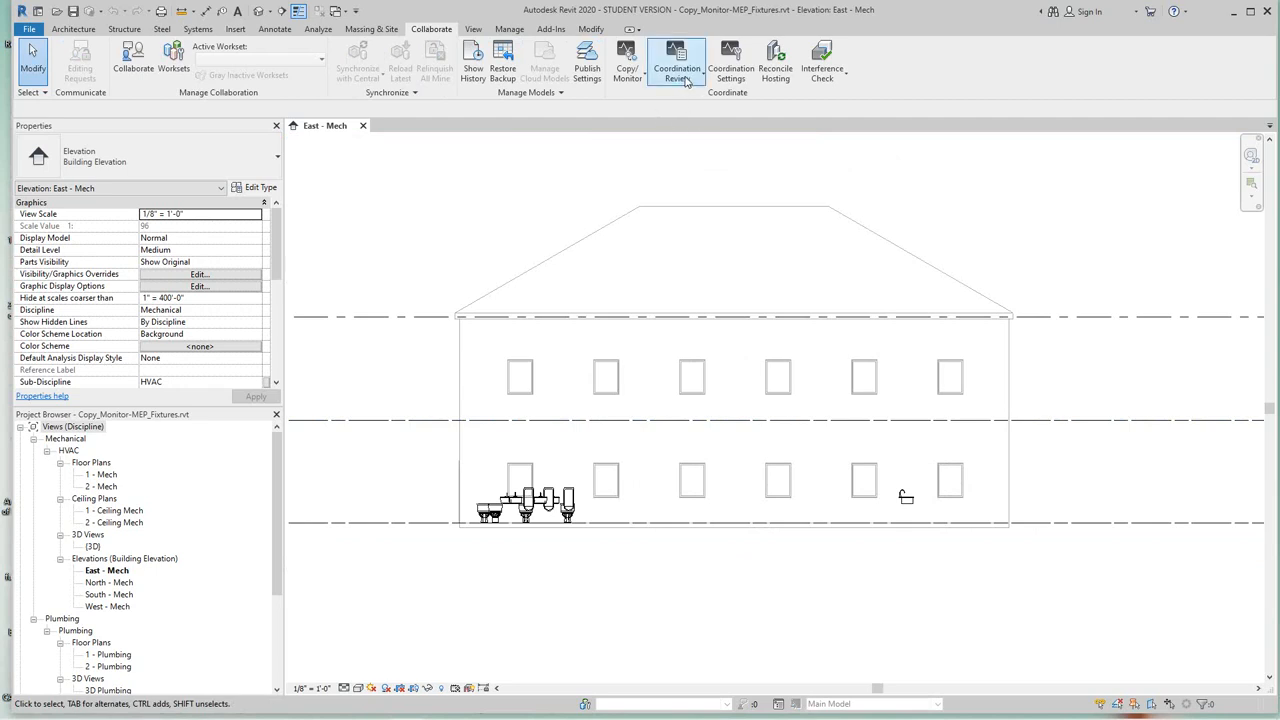
{"action": "mouse_move", "coordinate": [677, 62]}
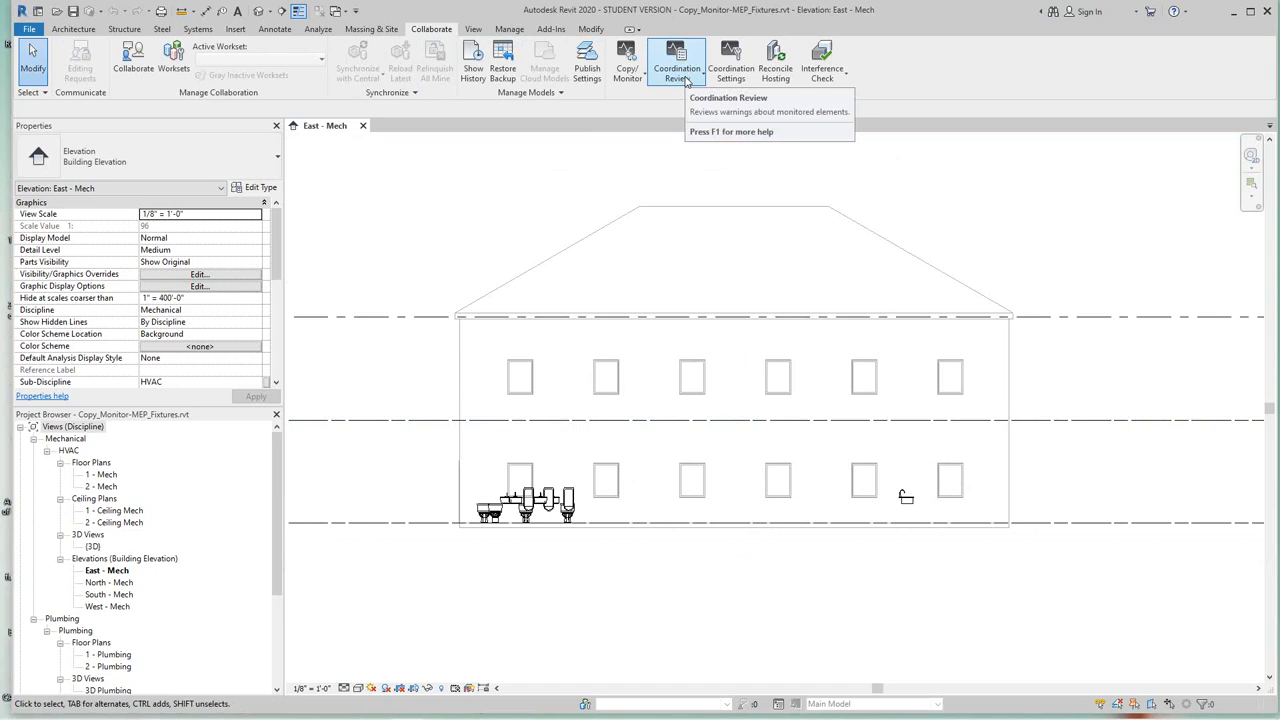
Open Coordination Settings and expand the Apply settings to link list.
{"action": "left_click", "coordinate": [731, 60]}
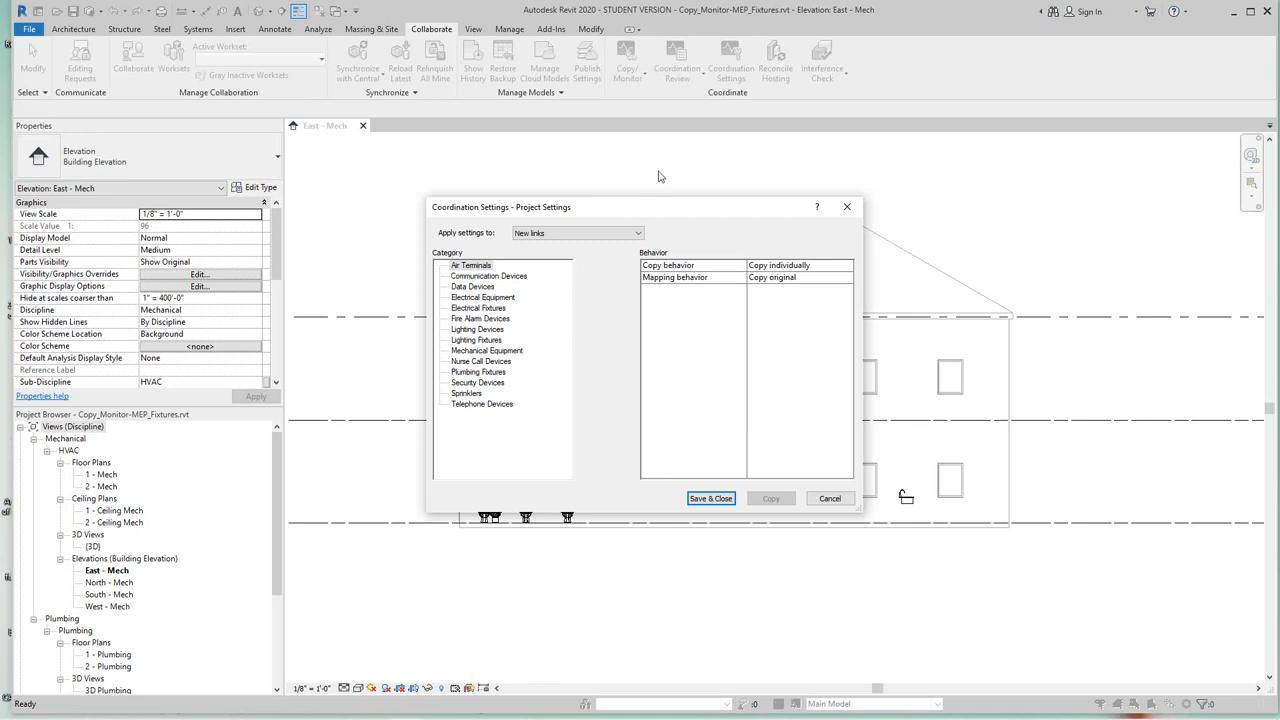
{"action": "mouse_move", "coordinate": [530, 232]}
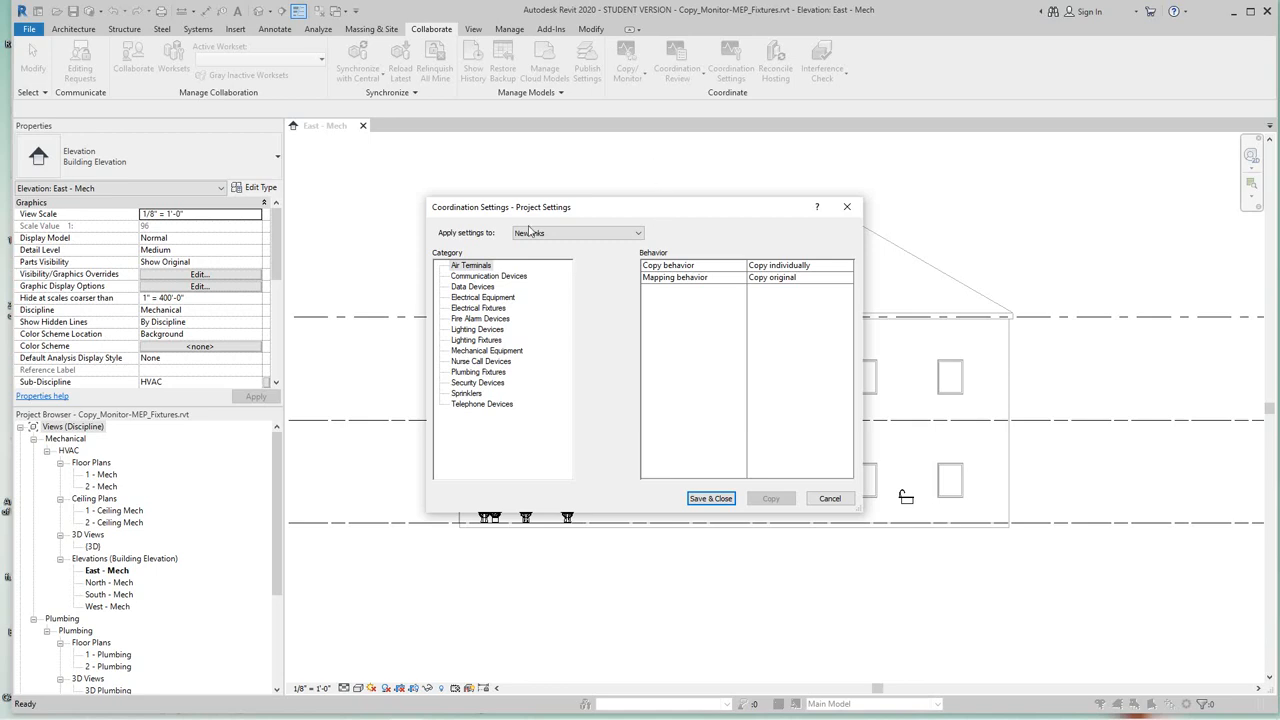
{"action": "mouse_move", "coordinate": [780, 247]}
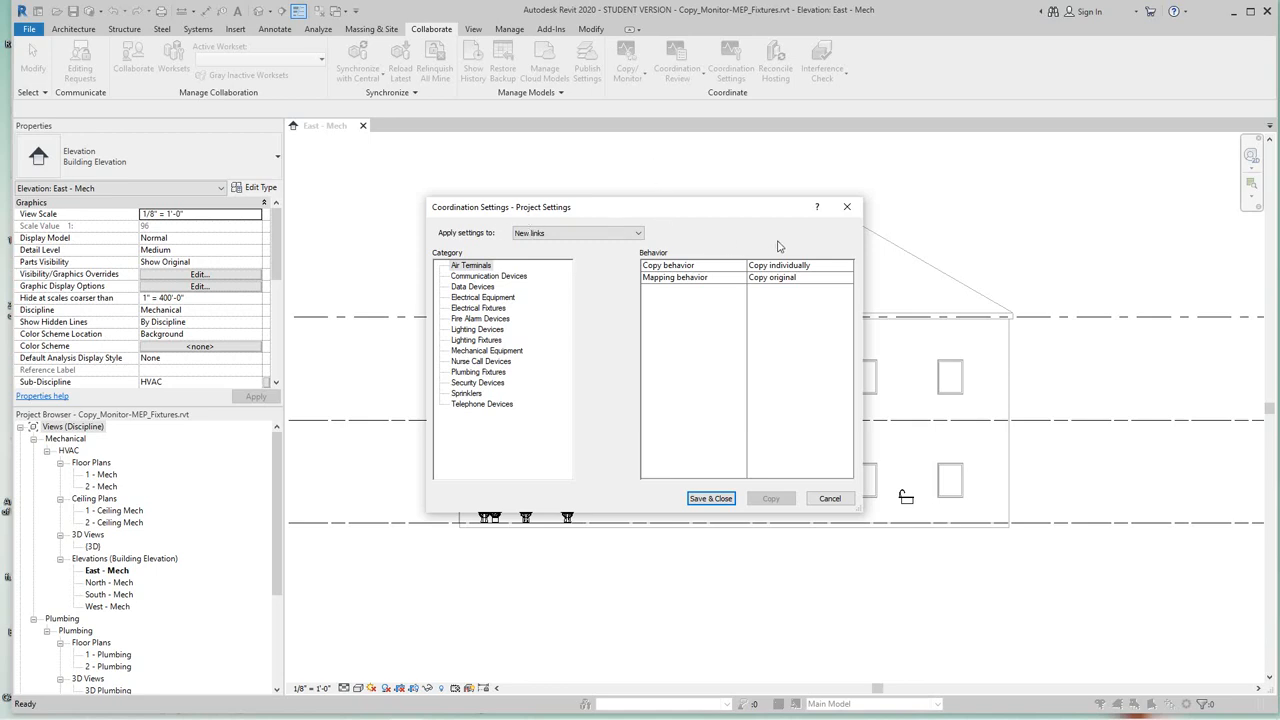
{"action": "mouse_move", "coordinate": [761, 227]}
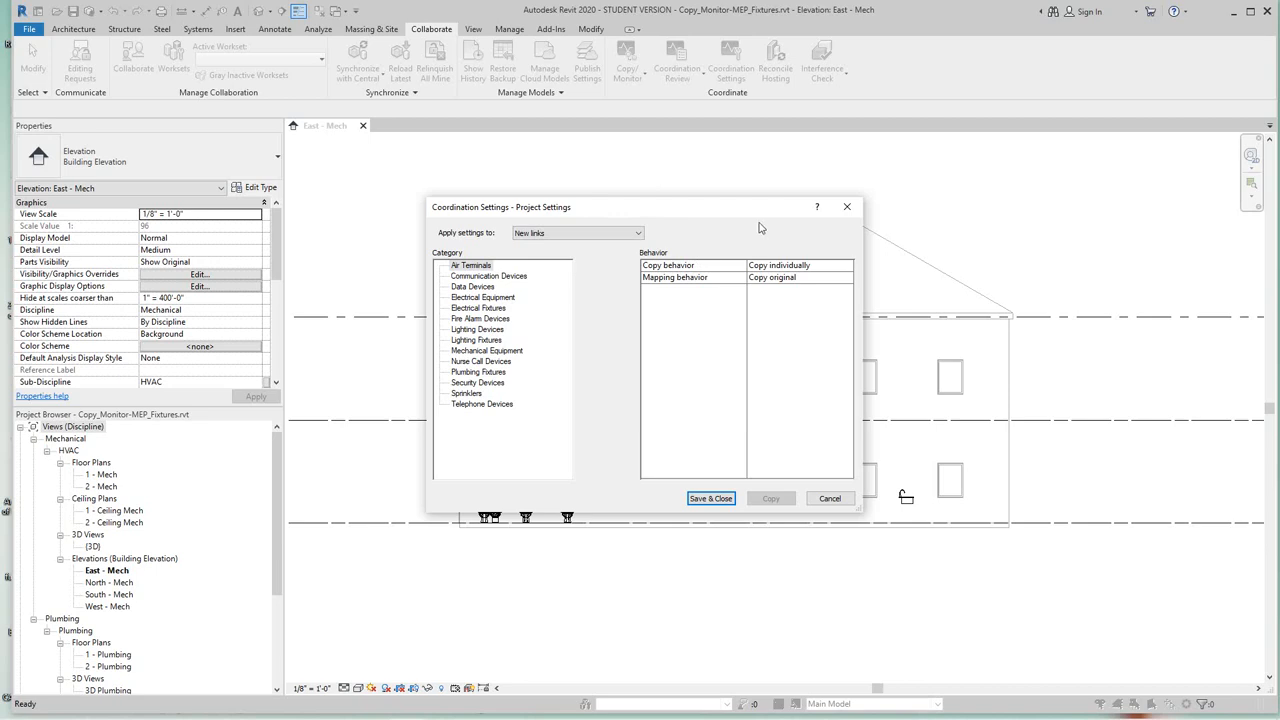
{"action": "mouse_move", "coordinate": [760, 222]}
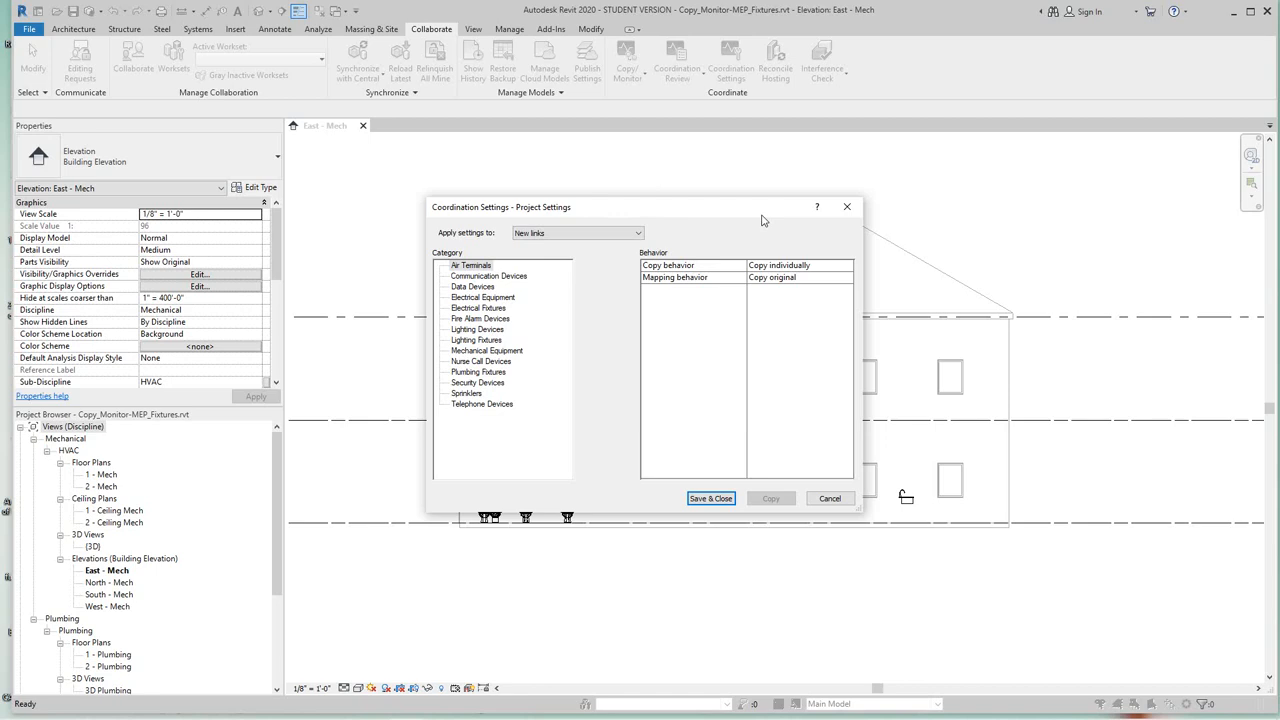
{"action": "mouse_move", "coordinate": [598, 261]}
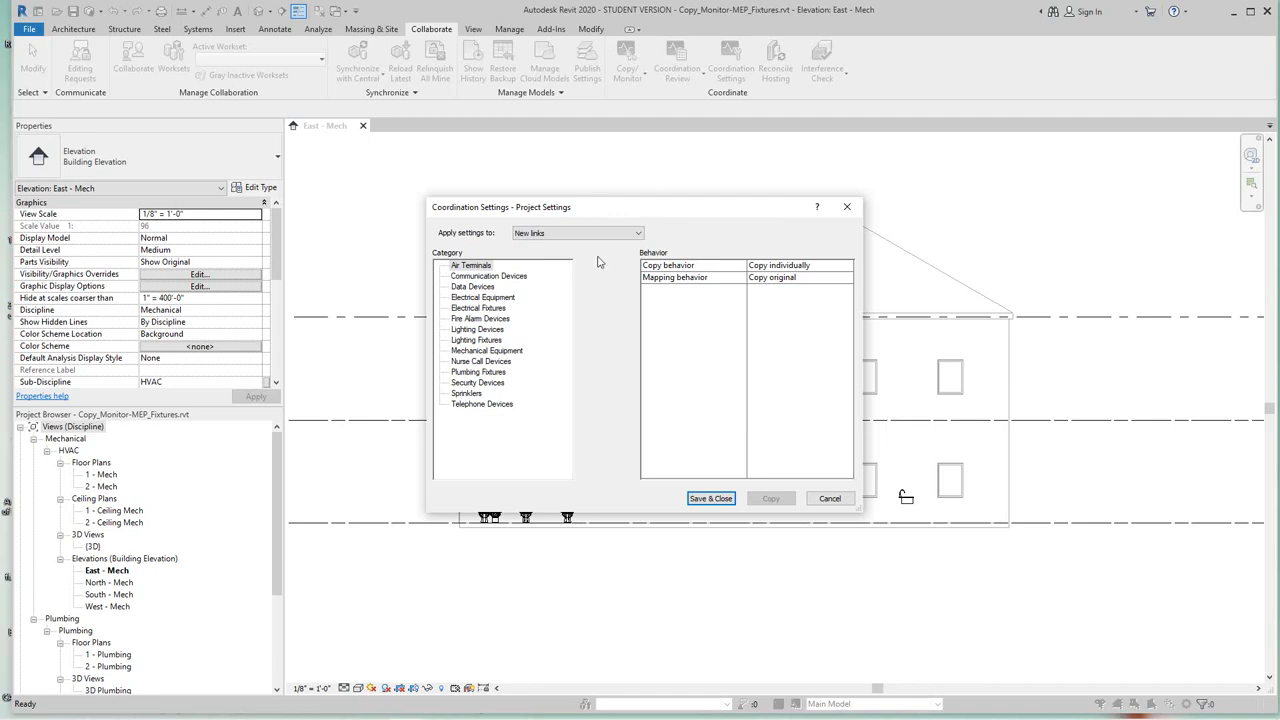
{"action": "left_click", "coordinate": [638, 233]}
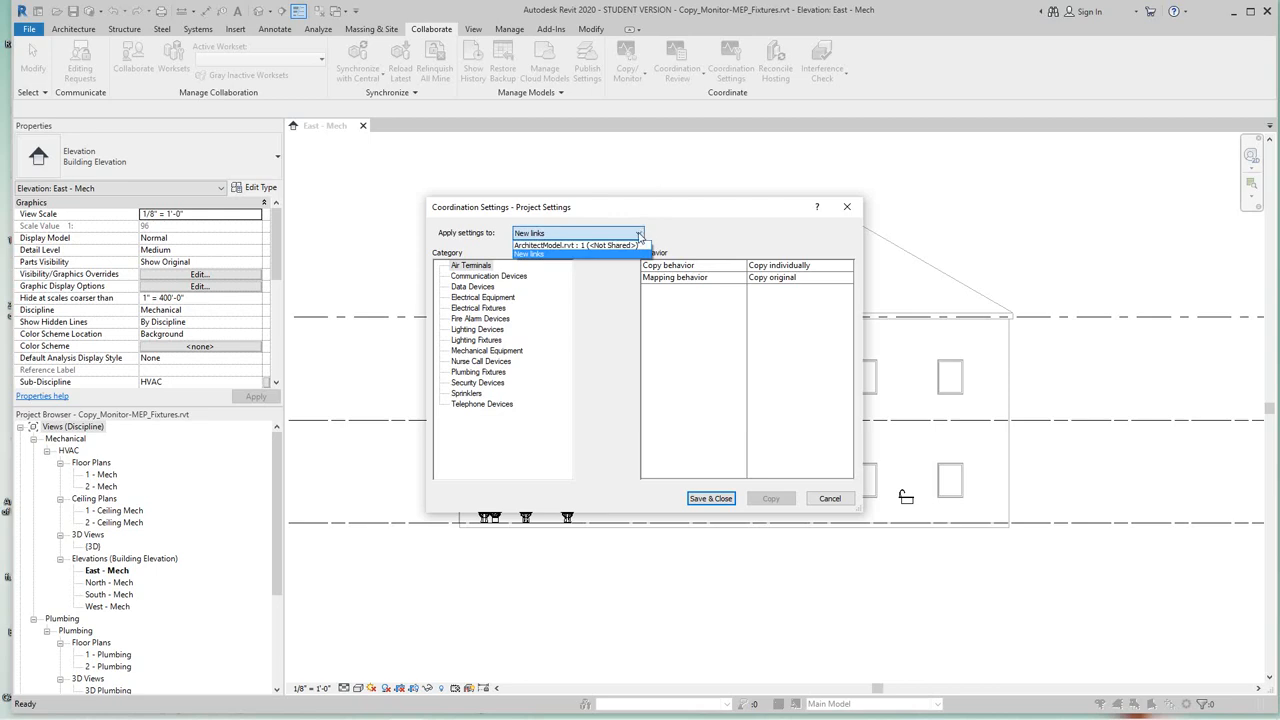
{"action": "mouse_move", "coordinate": [566, 258]}
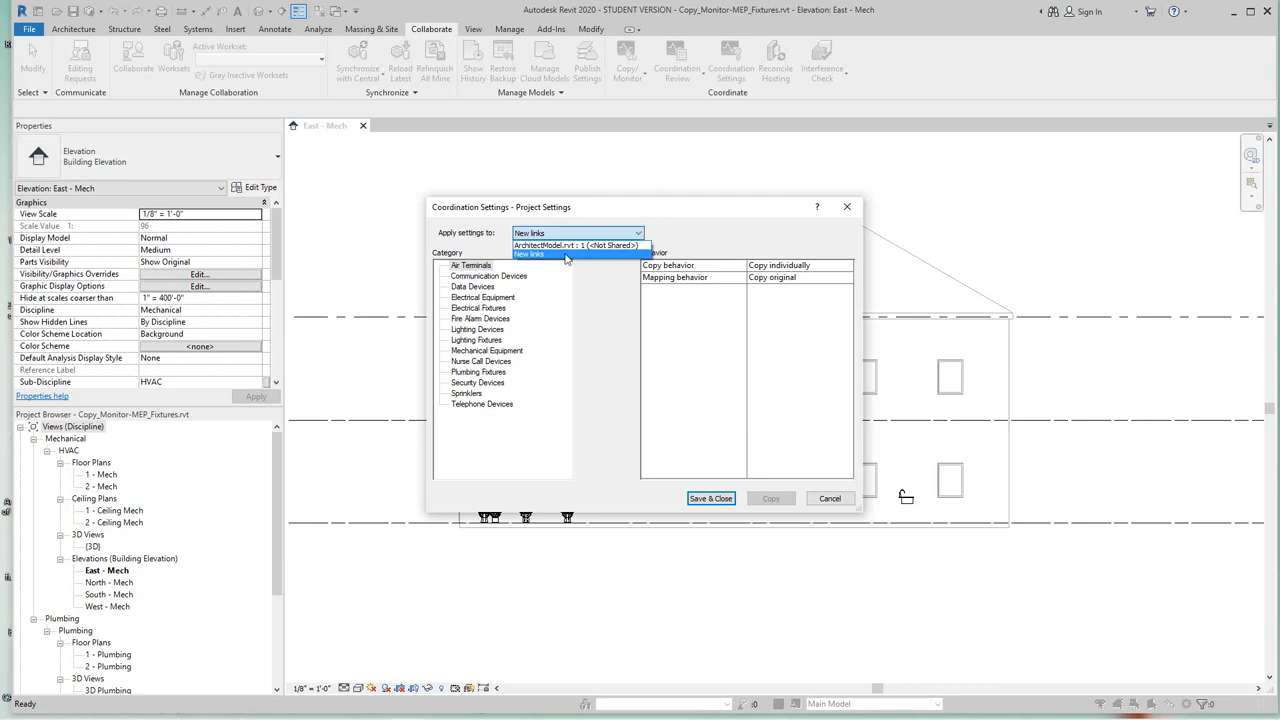
Target ArchitectModel.rvt Plumbing Fixtures, keeping Copy individually and selecting the mapping behaviour row.
{"action": "left_click", "coordinate": [577, 245]}
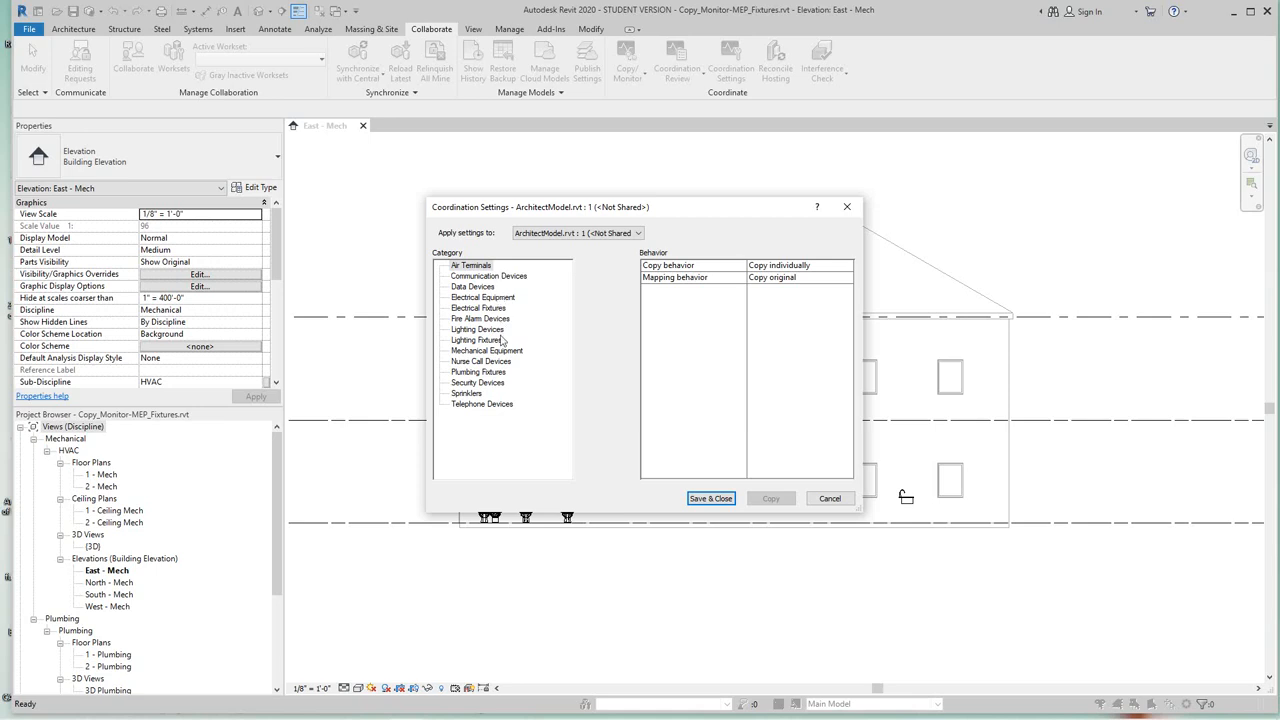
{"action": "mouse_move", "coordinate": [499, 270]}
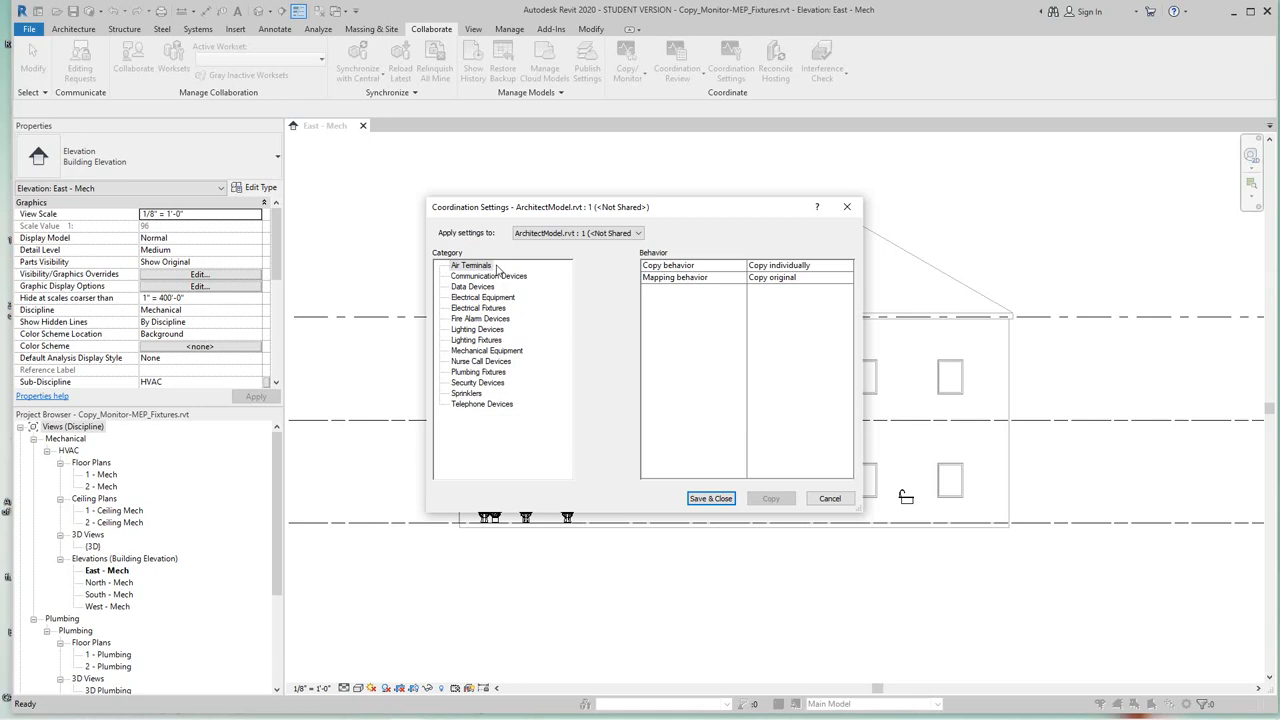
{"action": "mouse_move", "coordinate": [548, 301]}
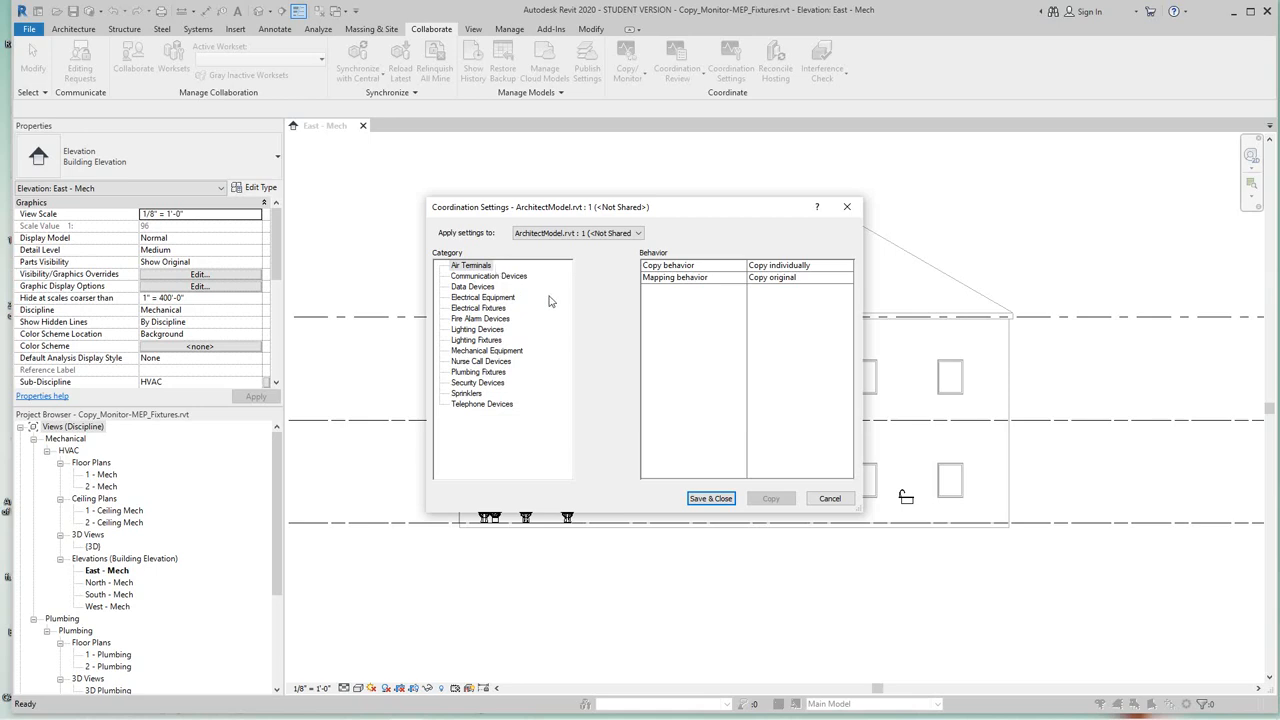
{"action": "mouse_move", "coordinate": [525, 431]}
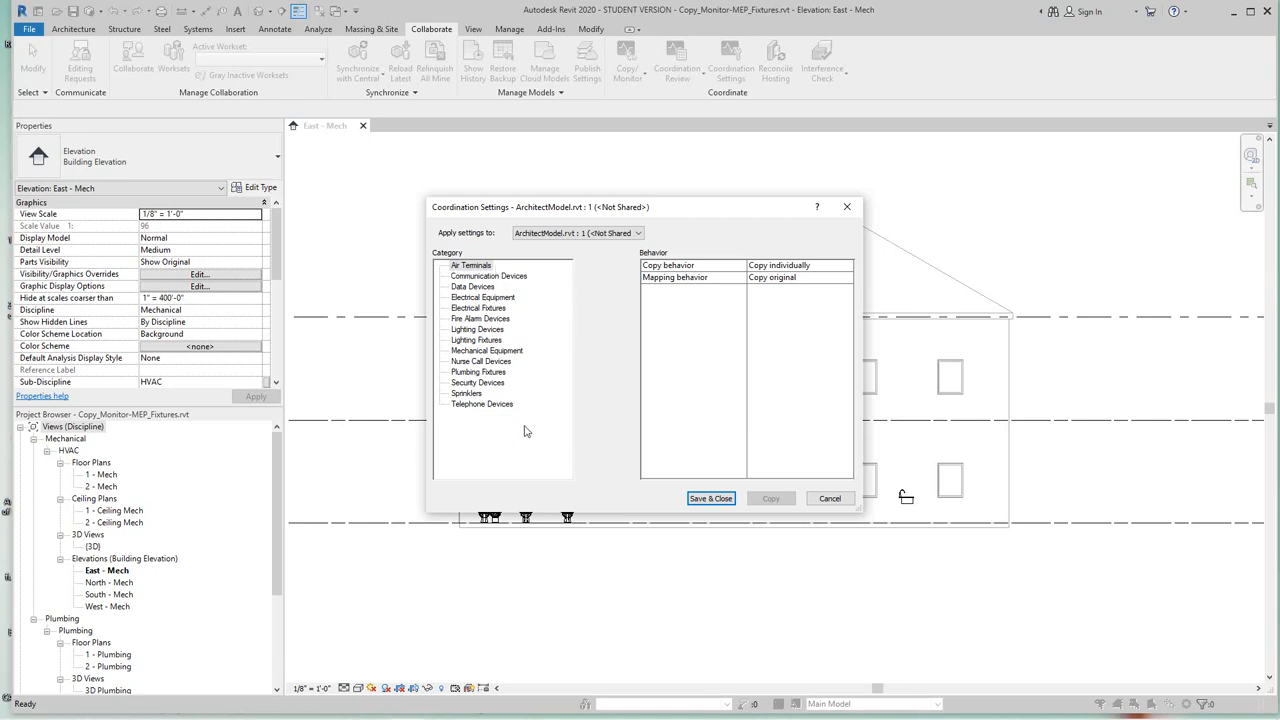
{"action": "left_click", "coordinate": [478, 371]}
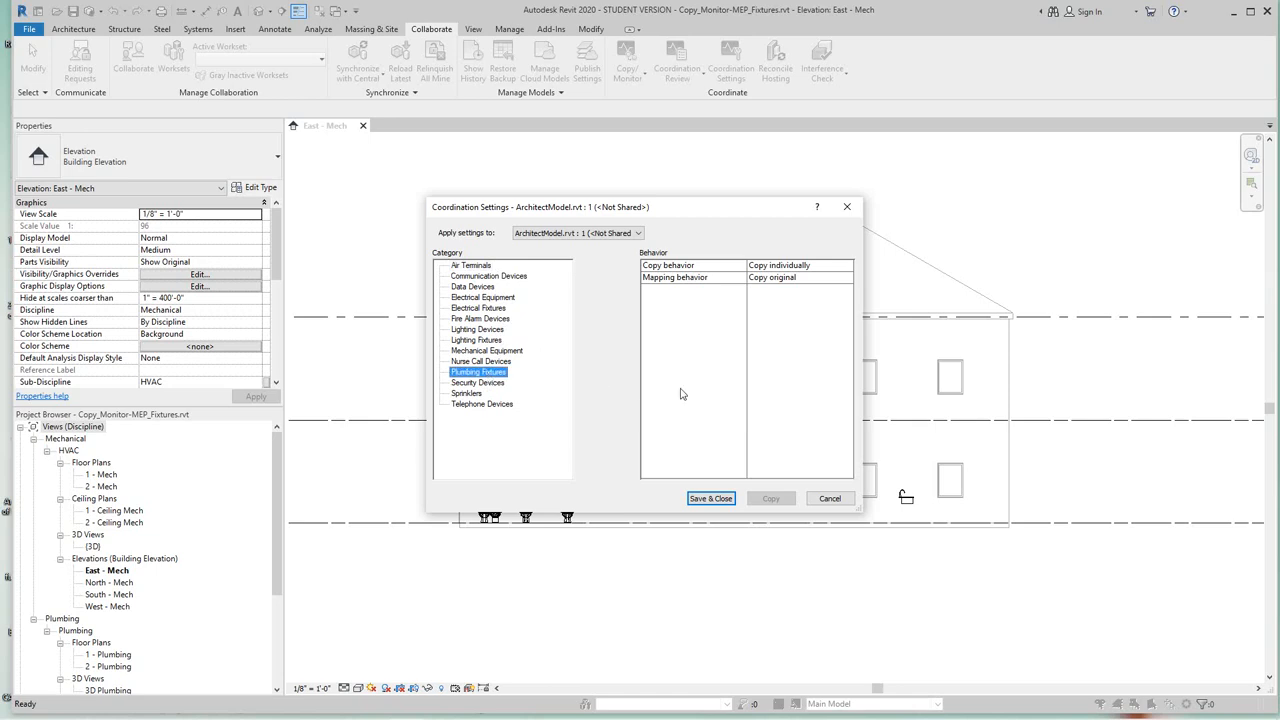
{"action": "mouse_move", "coordinate": [691, 291]}
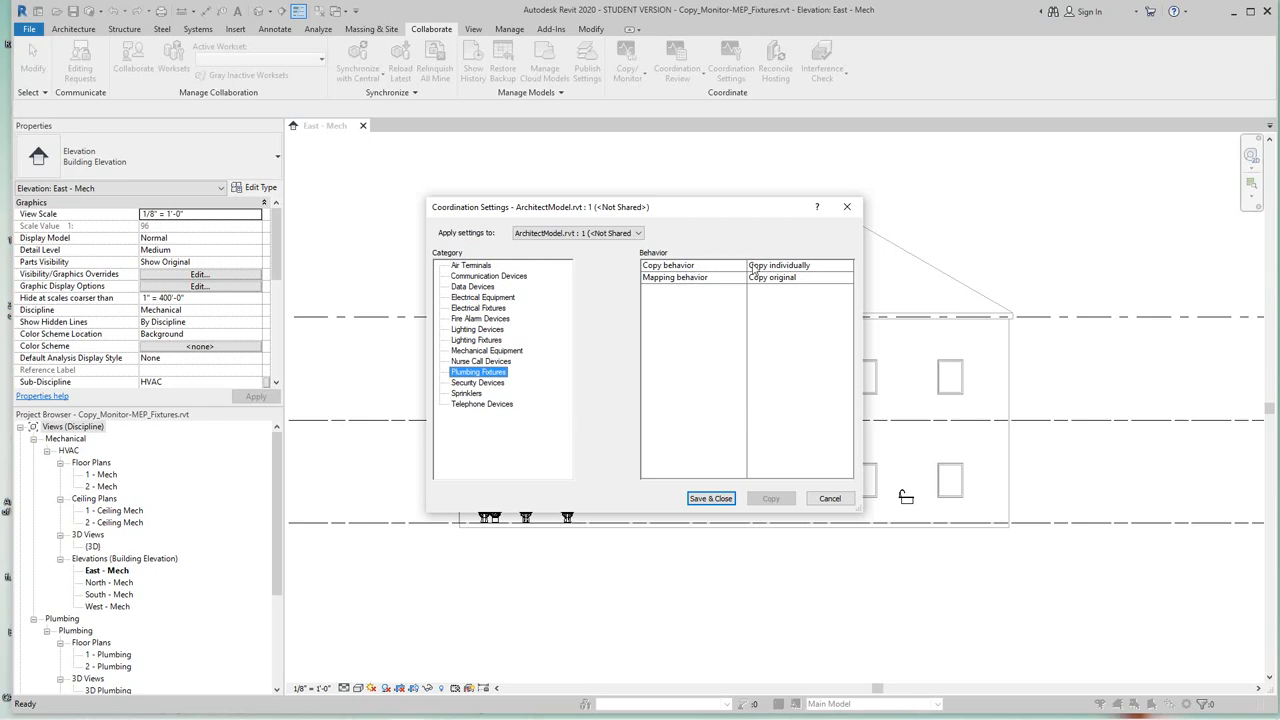
{"action": "mouse_move", "coordinate": [748, 272]}
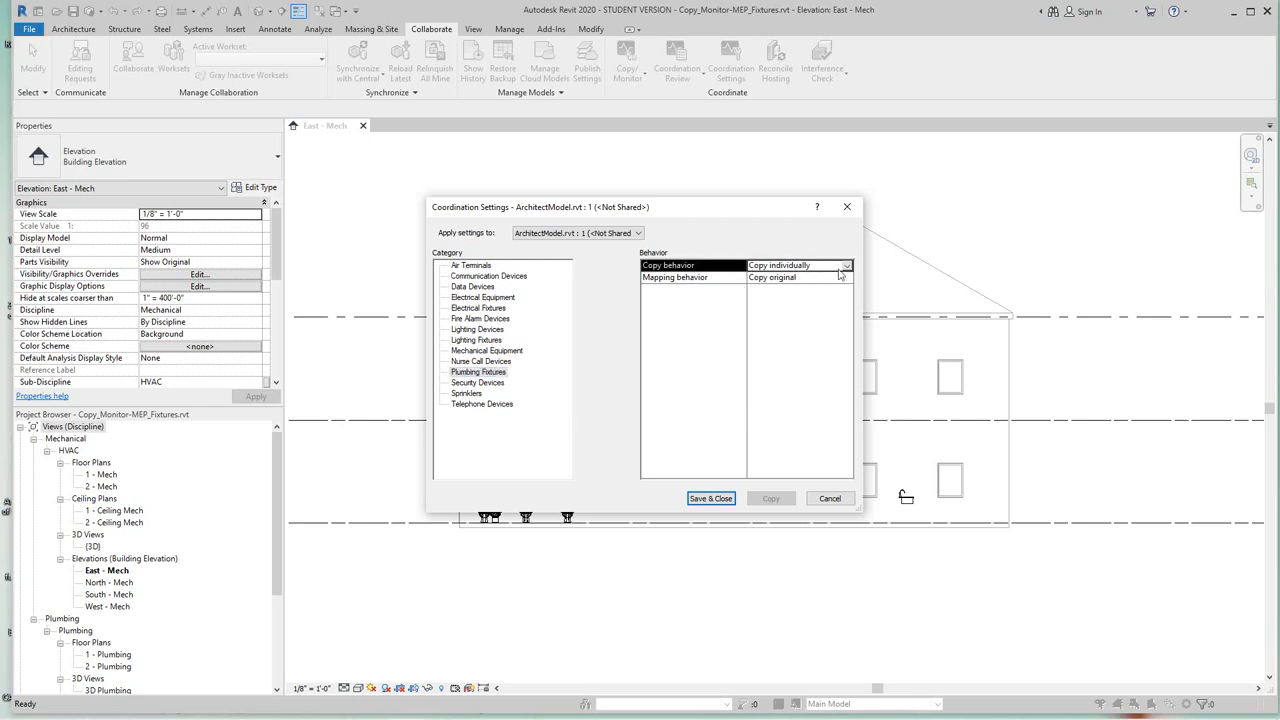
{"action": "left_click", "coordinate": [846, 265]}
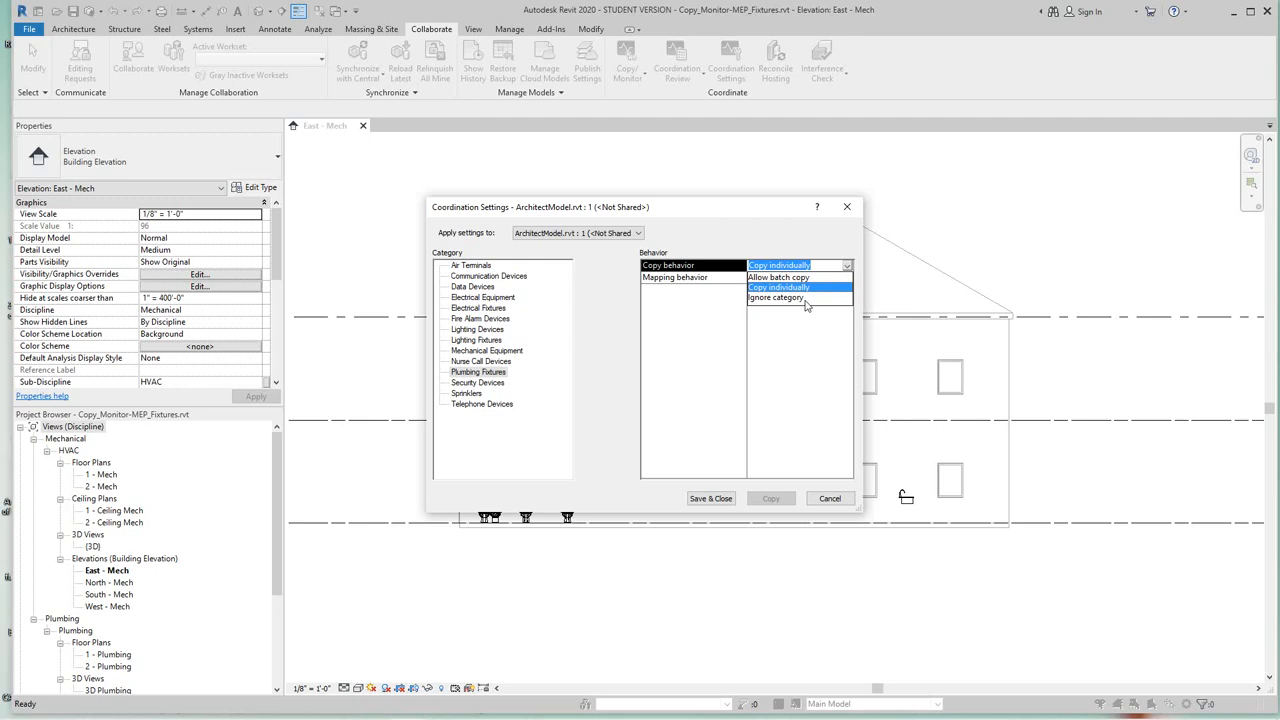
{"action": "mouse_move", "coordinate": [806, 299]}
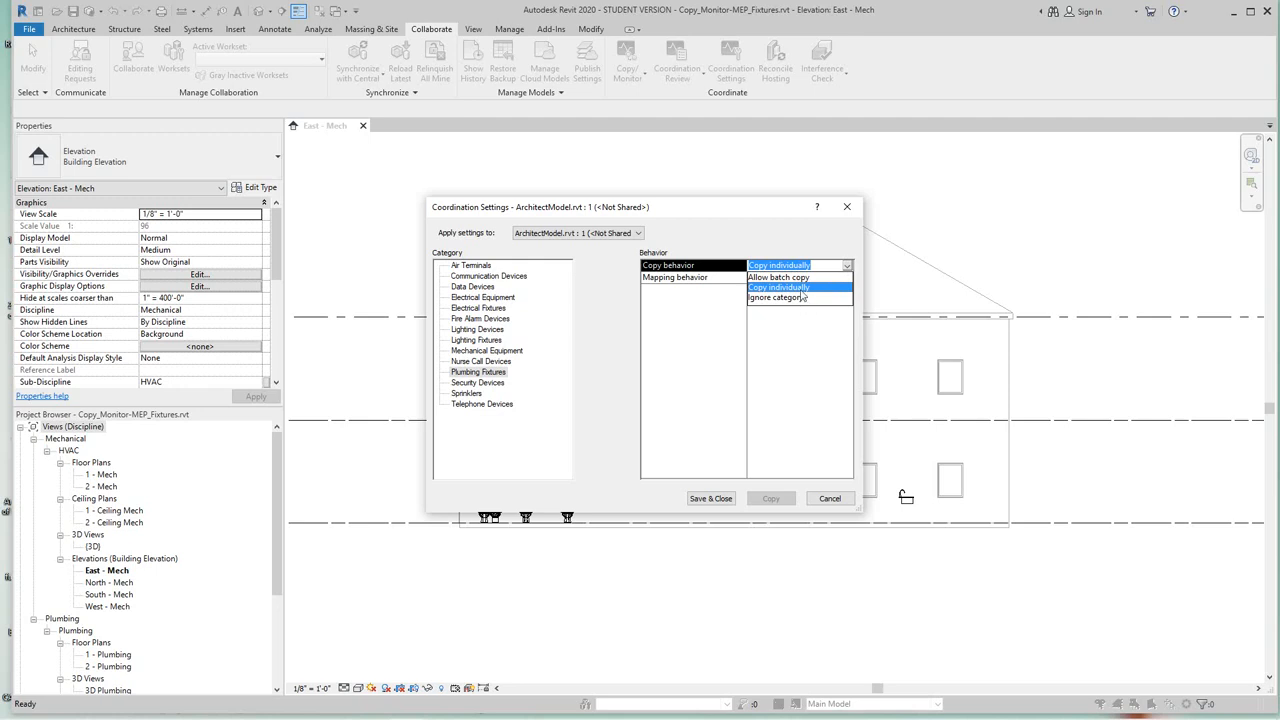
{"action": "mouse_move", "coordinate": [800, 298]}
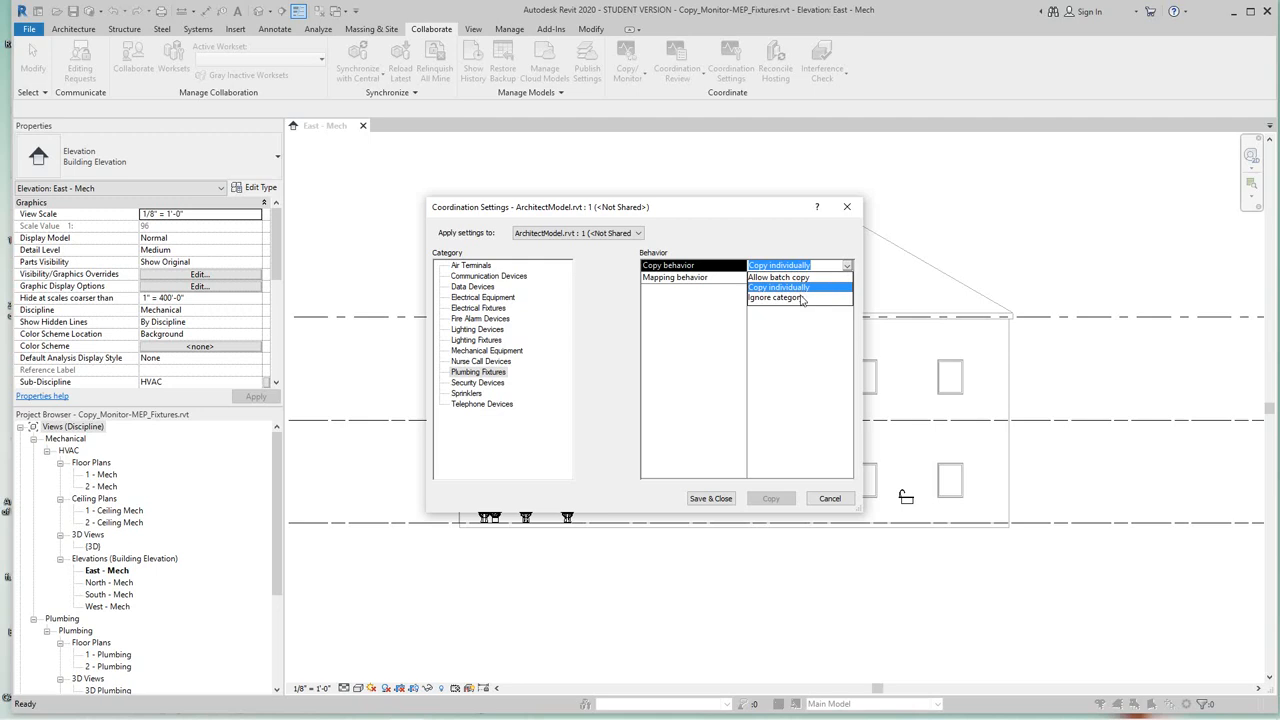
{"action": "mouse_move", "coordinate": [805, 298]}
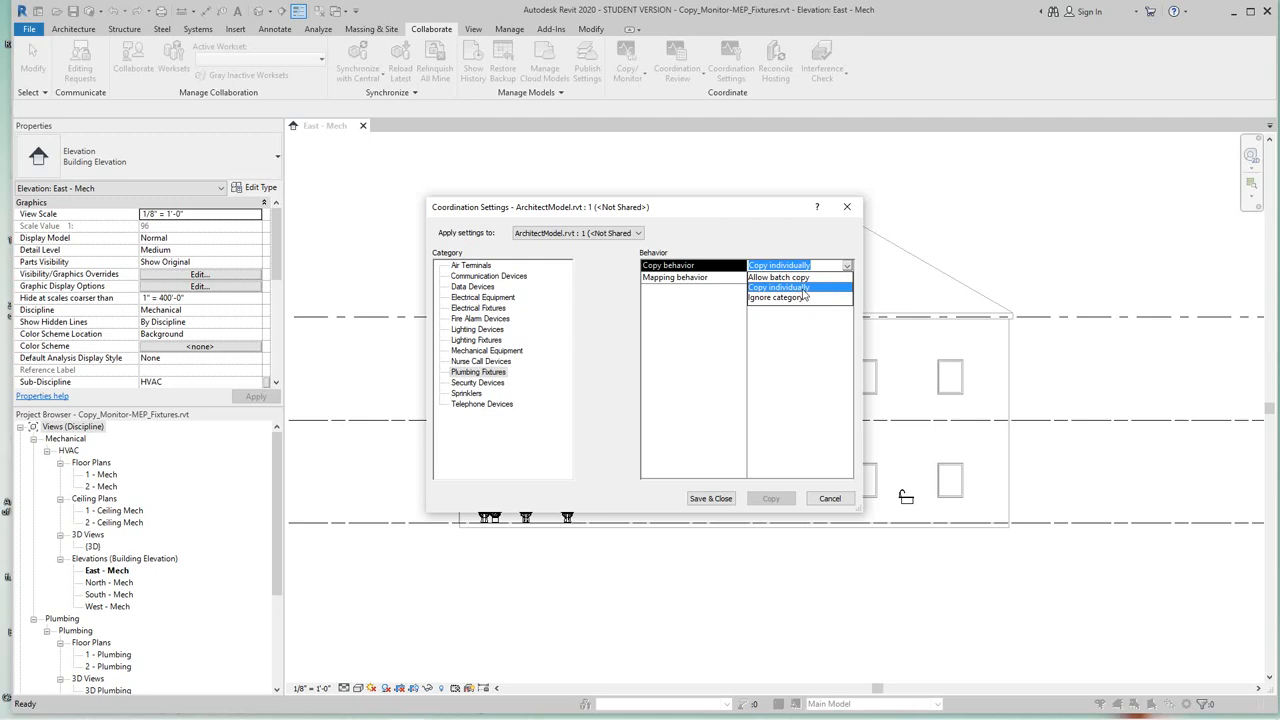
{"action": "mouse_move", "coordinate": [805, 290]}
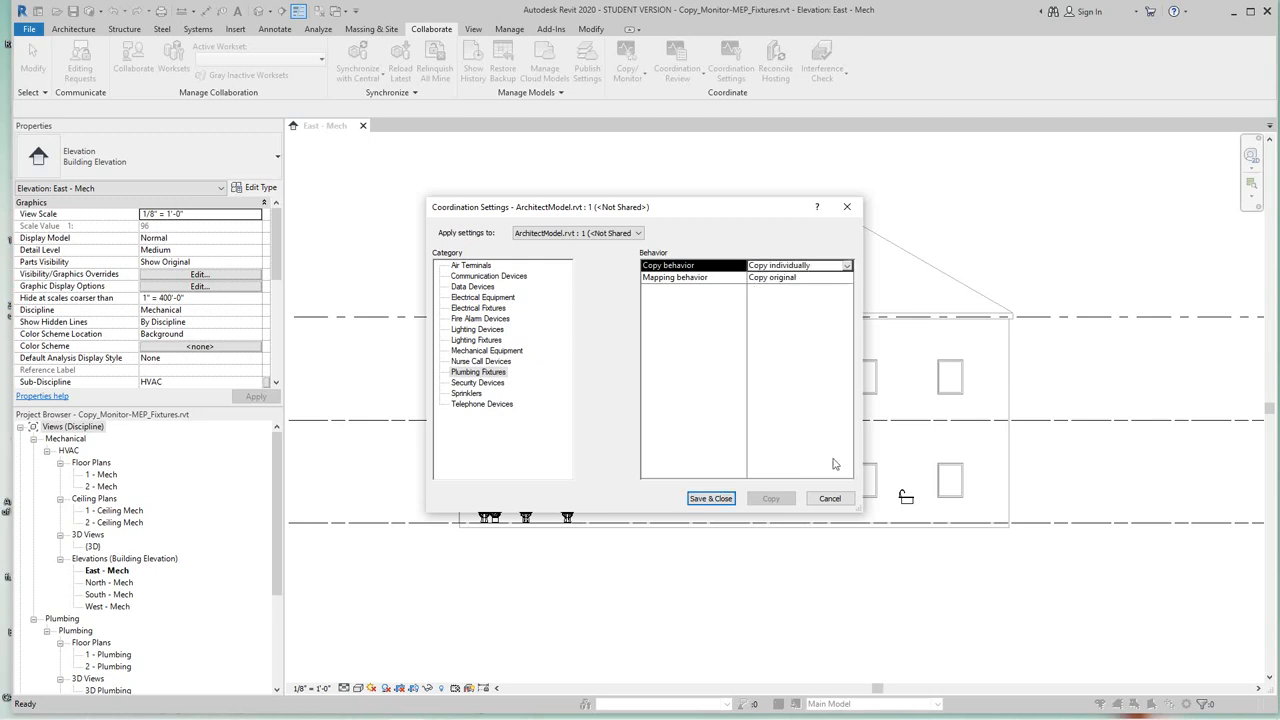
{"action": "mouse_move", "coordinate": [665, 358]}
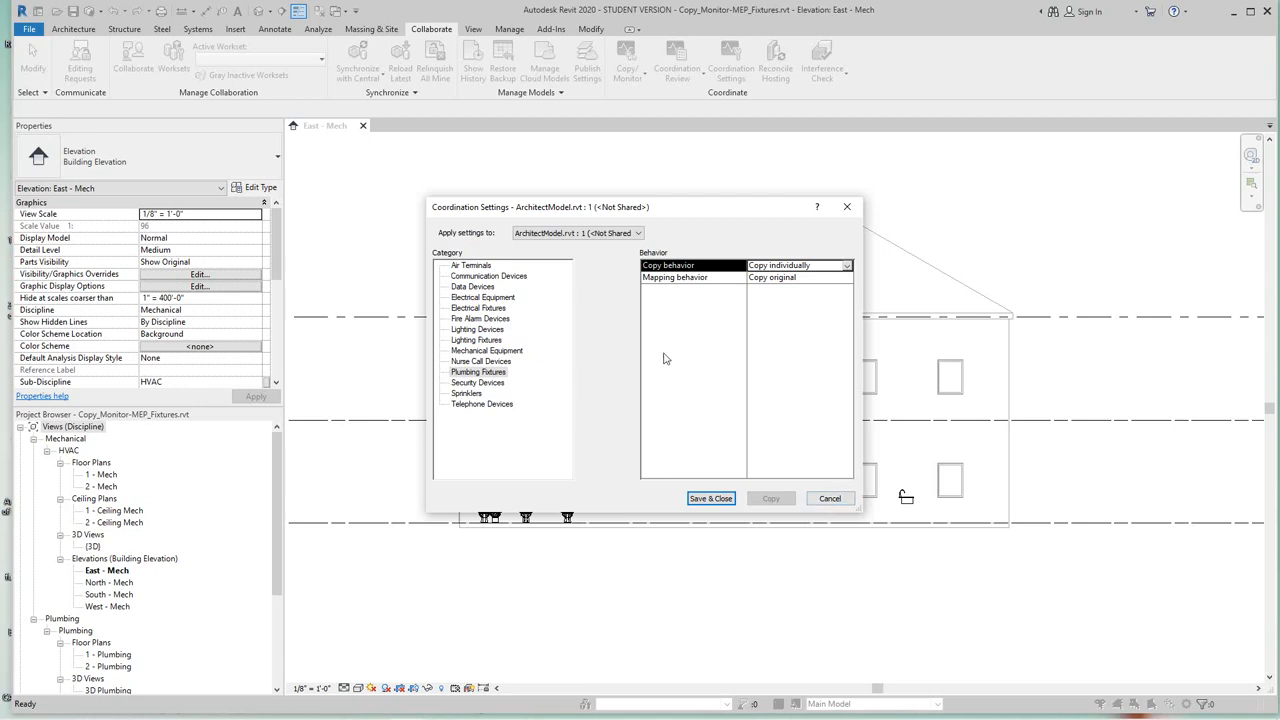
{"action": "left_click", "coordinate": [675, 277]}
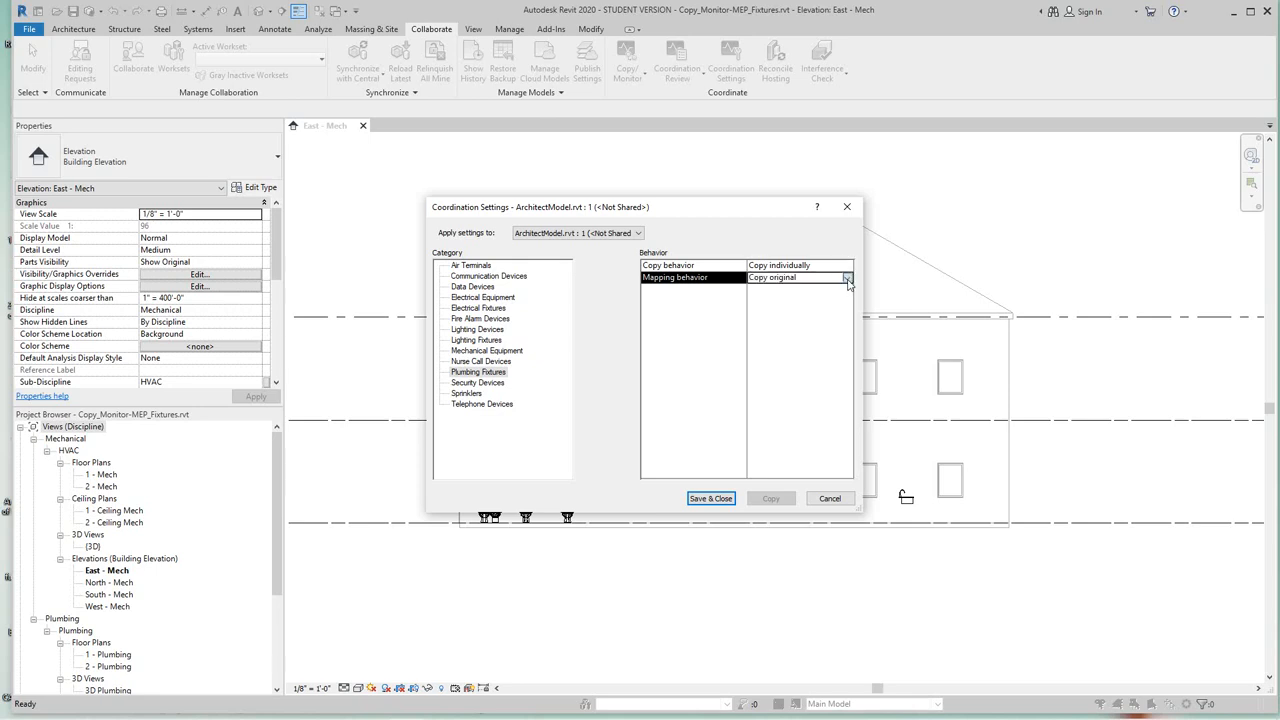
Set Plumbing Fixtures mapping behaviour to Specify type mapping.
{"action": "left_click", "coordinate": [847, 277]}
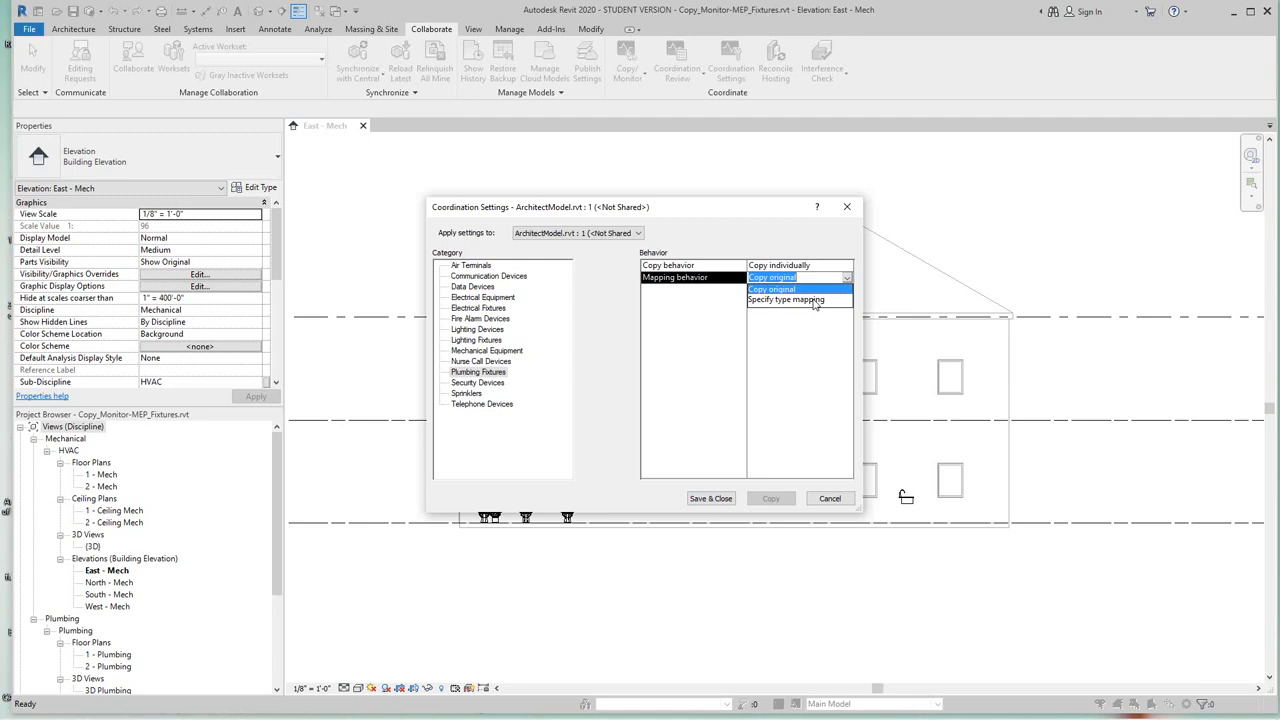
{"action": "left_click", "coordinate": [786, 299]}
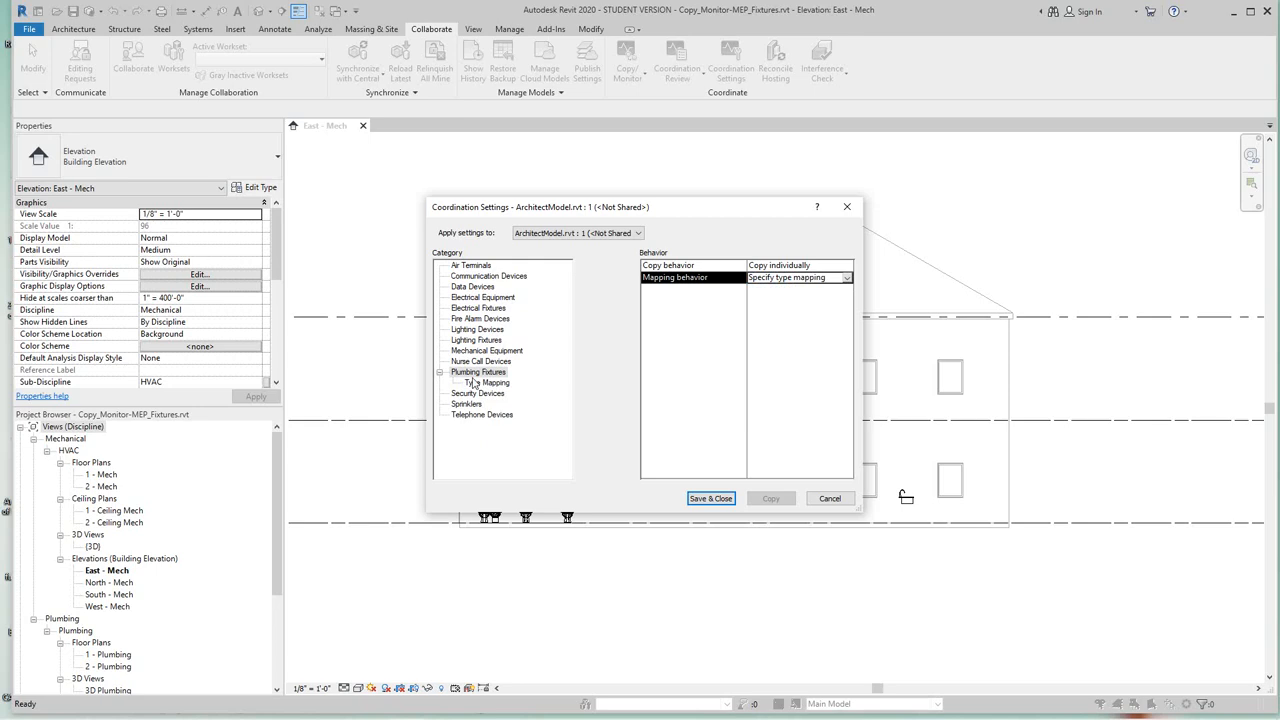
{"action": "mouse_move", "coordinate": [500, 383]}
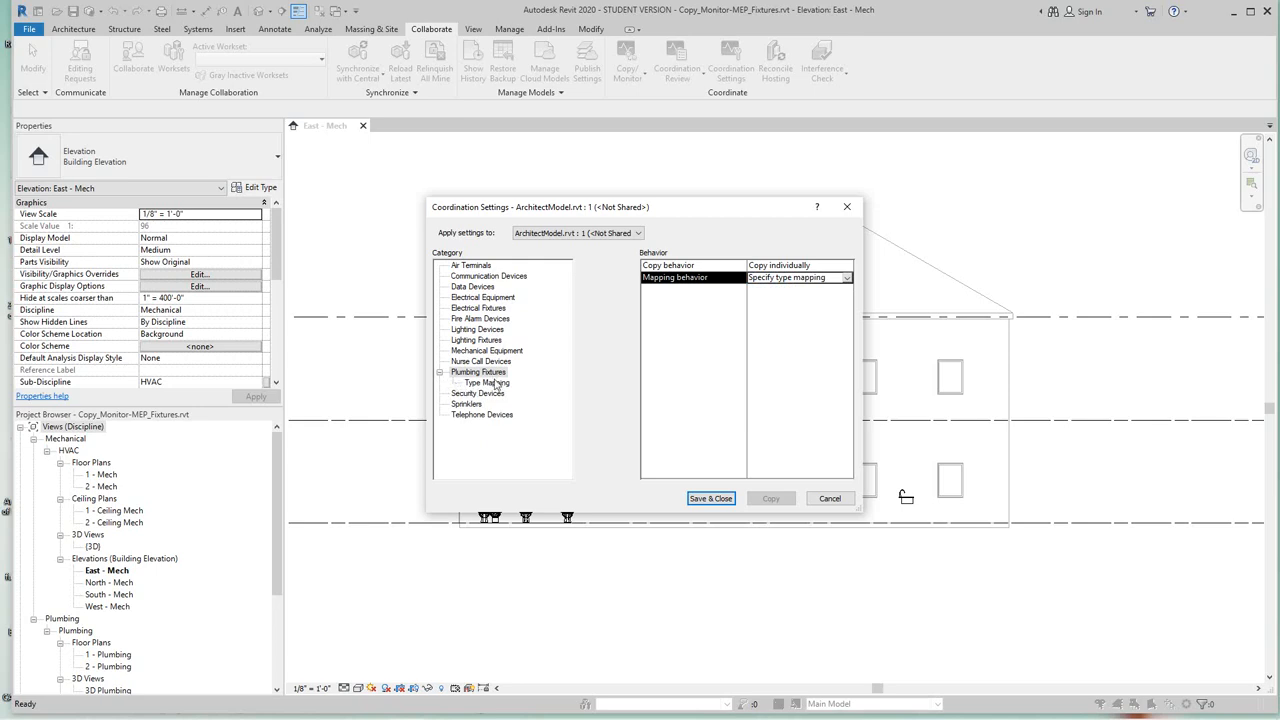
Show the Plumbing Fixtures Type Mapping table, keeping 19" x 19" at Copy original Type.
{"action": "left_click", "coordinate": [486, 382]}
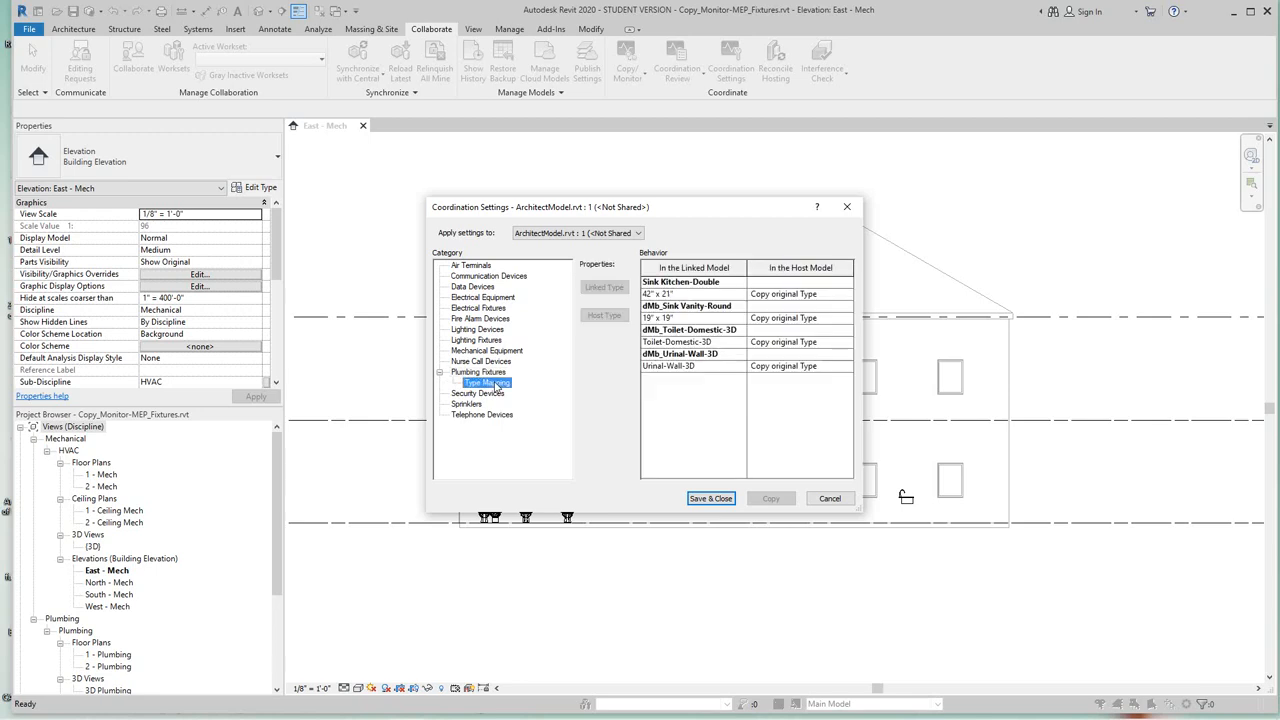
{"action": "mouse_move", "coordinate": [820, 337]}
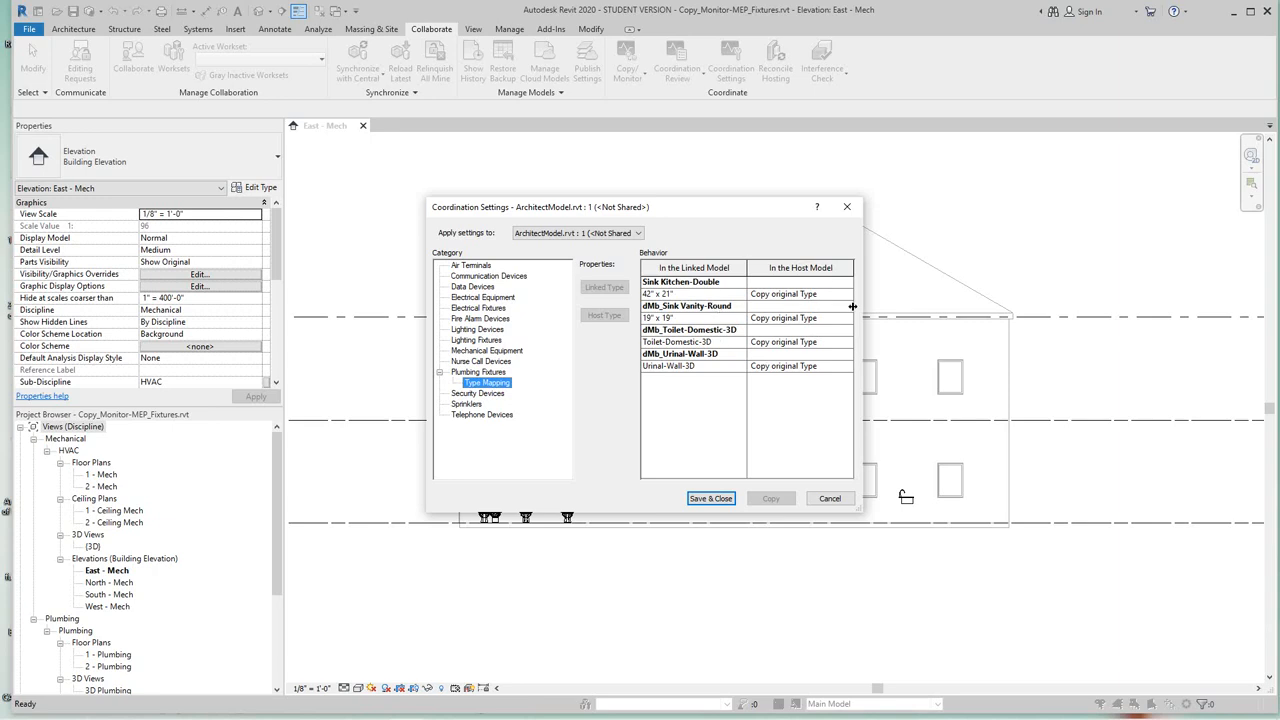
{"action": "mouse_move", "coordinate": [827, 358]}
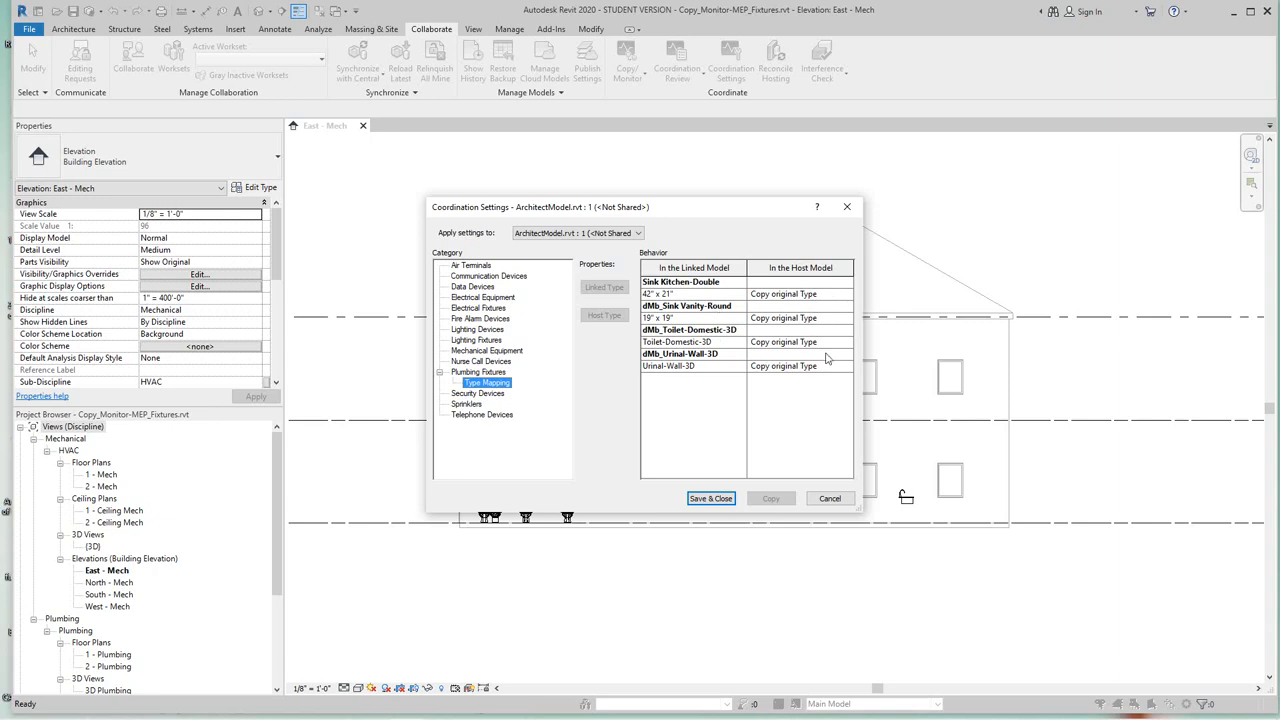
{"action": "mouse_move", "coordinate": [700, 318]}
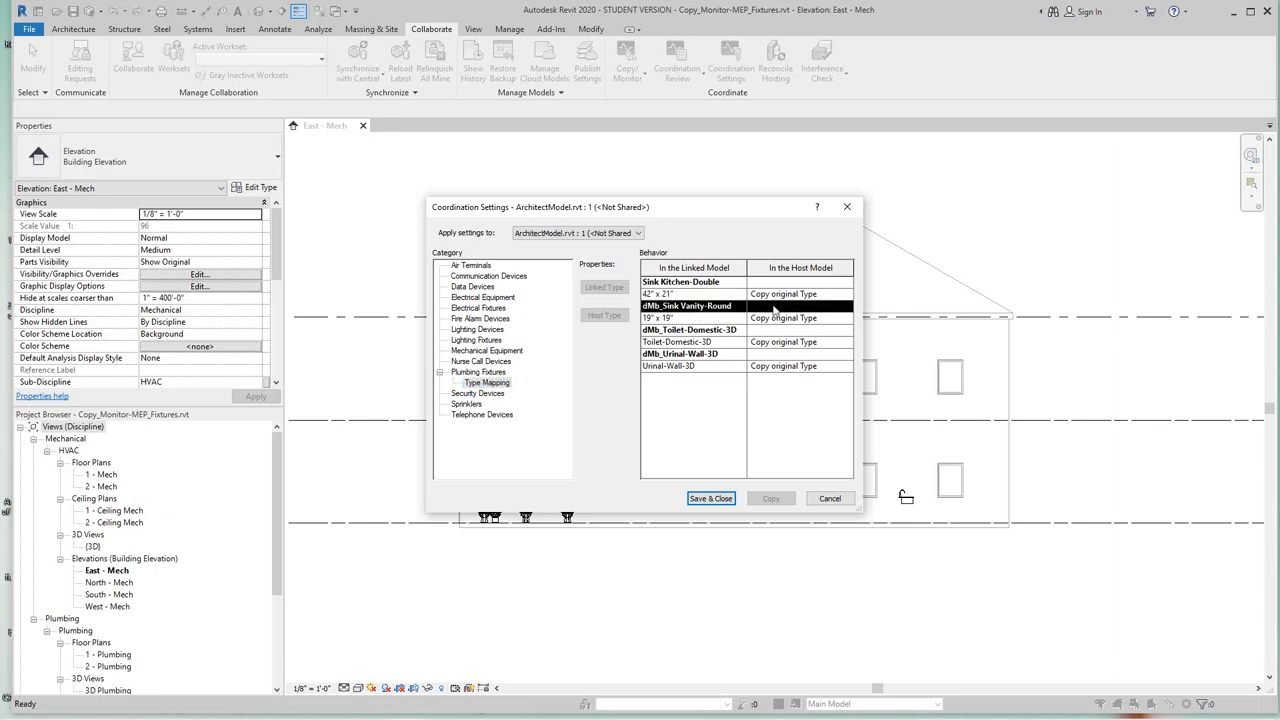
{"action": "mouse_move", "coordinate": [850, 313]}
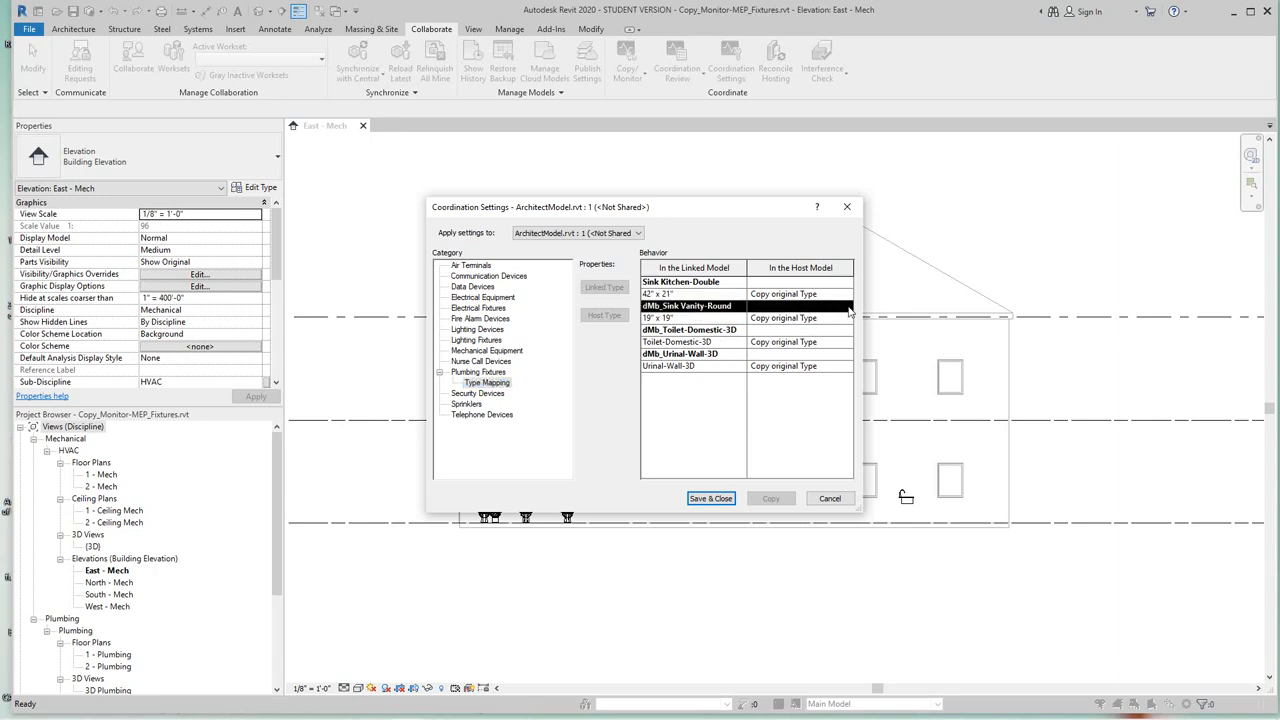
{"action": "left_click", "coordinate": [700, 318]}
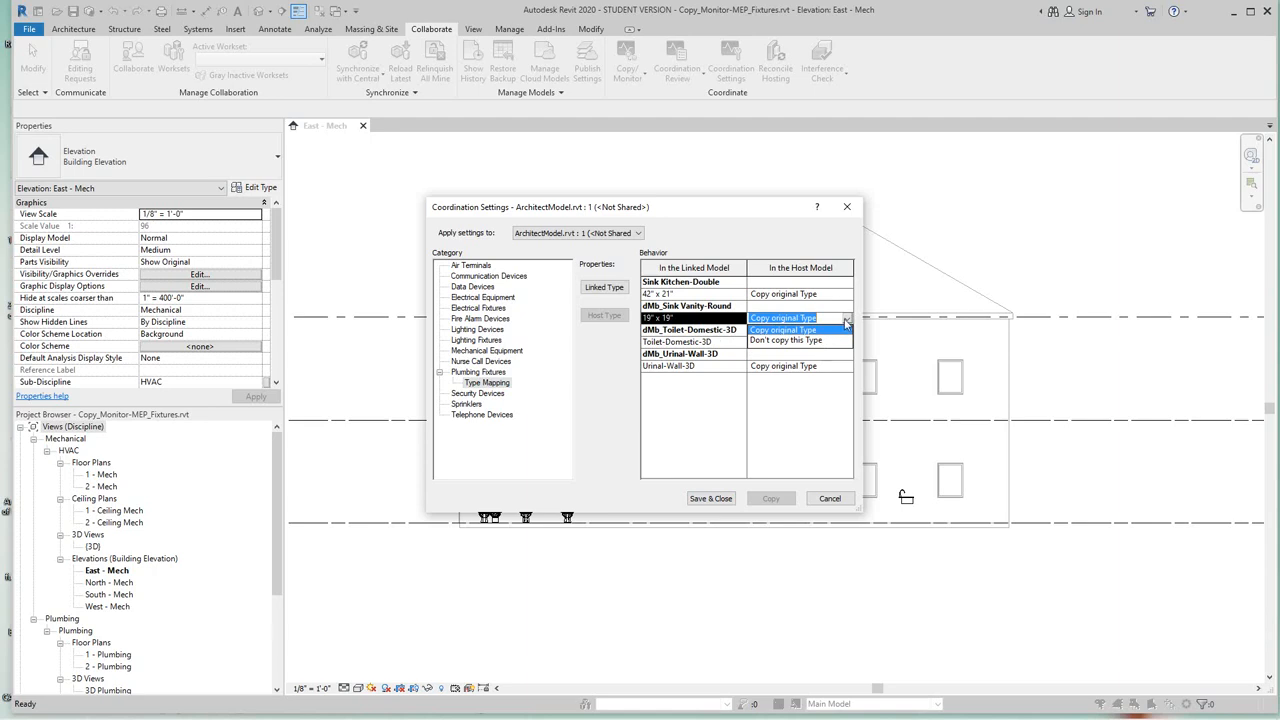
{"action": "left_click", "coordinate": [783, 318]}
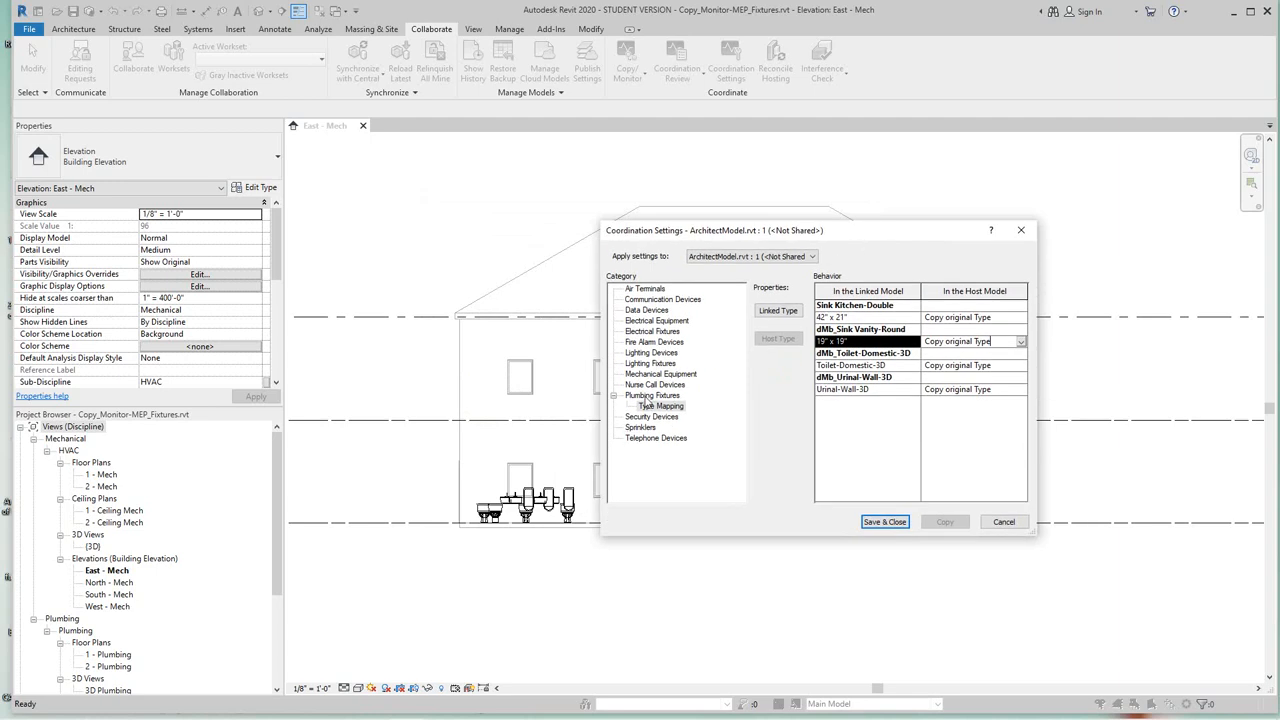
Return Plumbing Fixtures mapping behaviour to Copy original, removing the Type Mapping entry.
{"action": "left_click", "coordinate": [652, 395]}
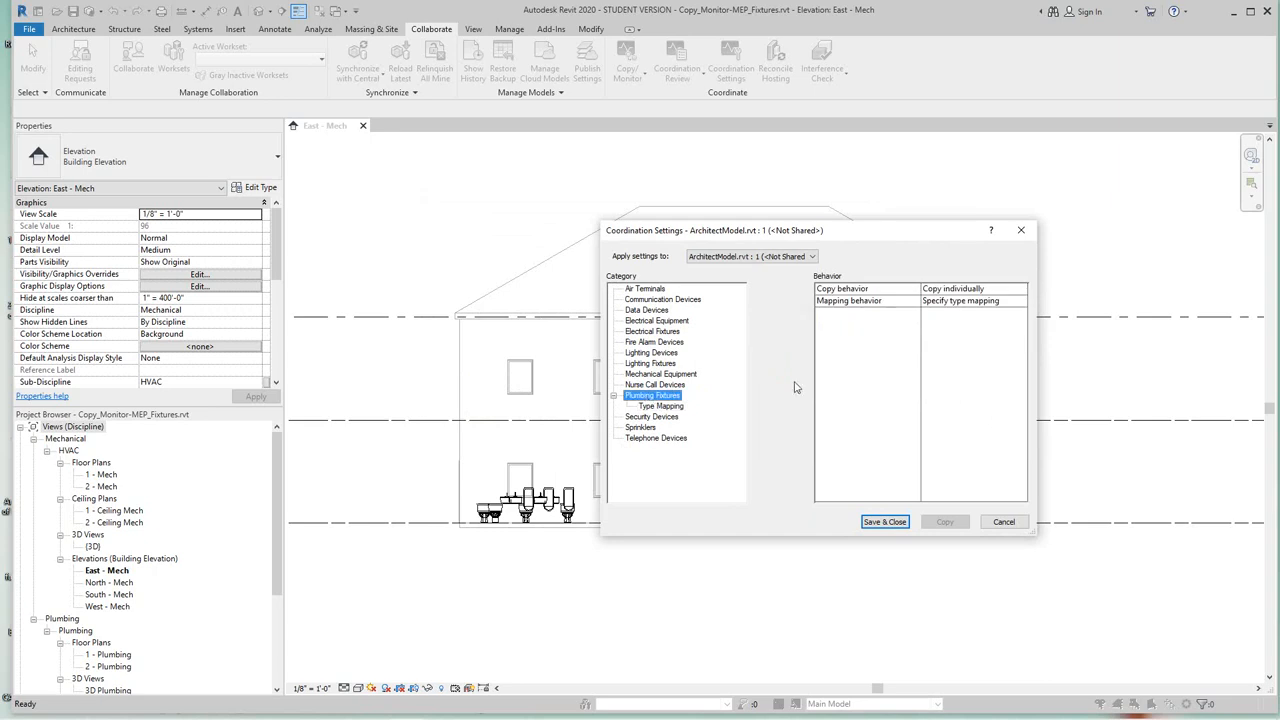
{"action": "mouse_move", "coordinate": [1008, 318]}
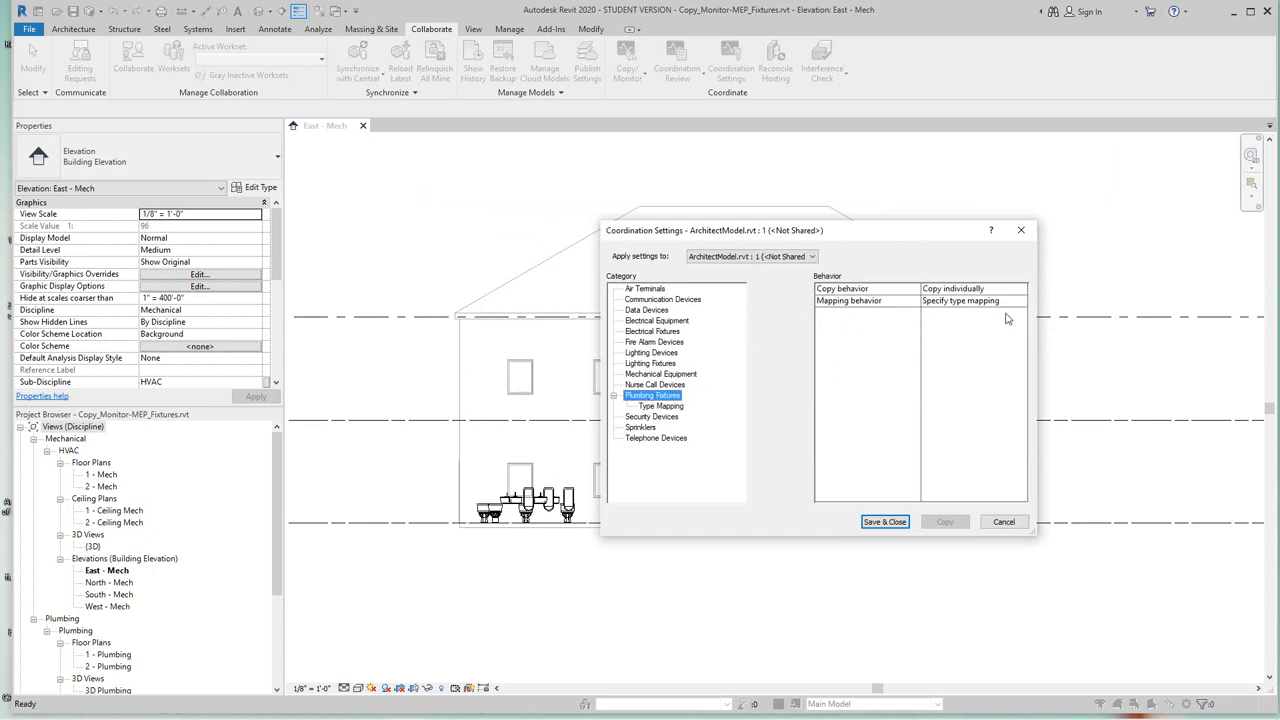
{"action": "left_click", "coordinate": [1021, 301]}
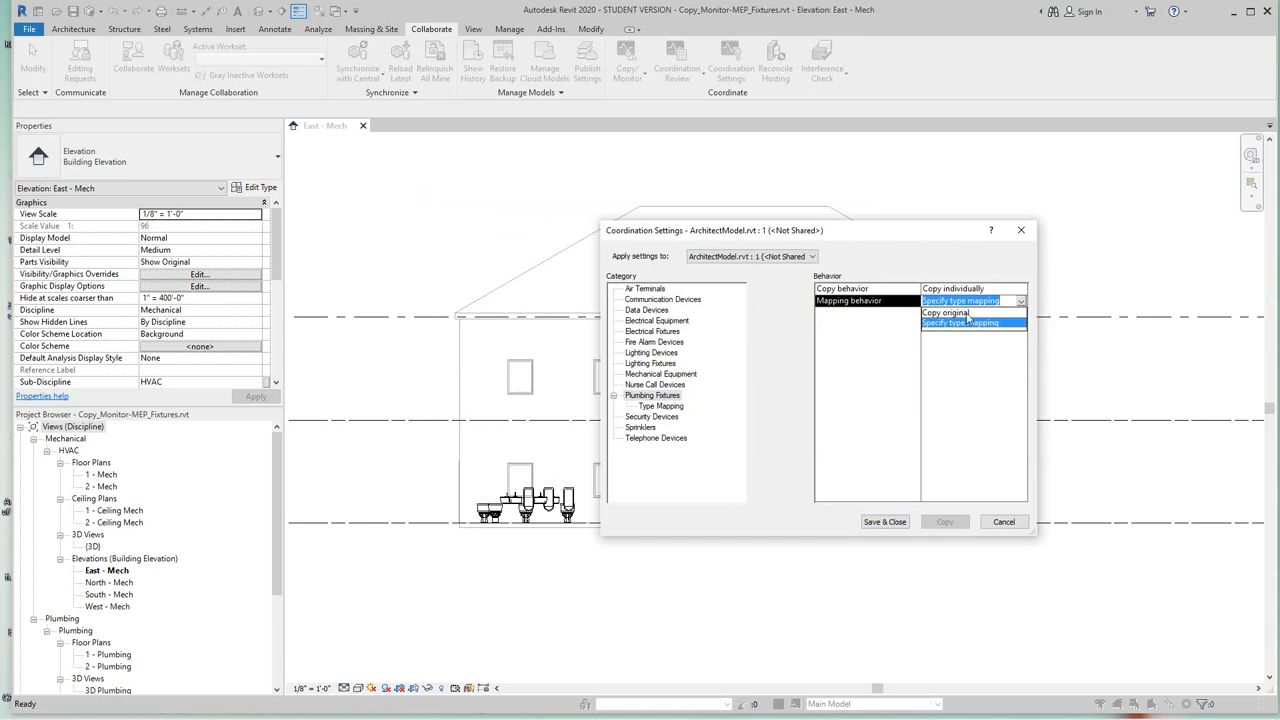
{"action": "left_click", "coordinate": [945, 312]}
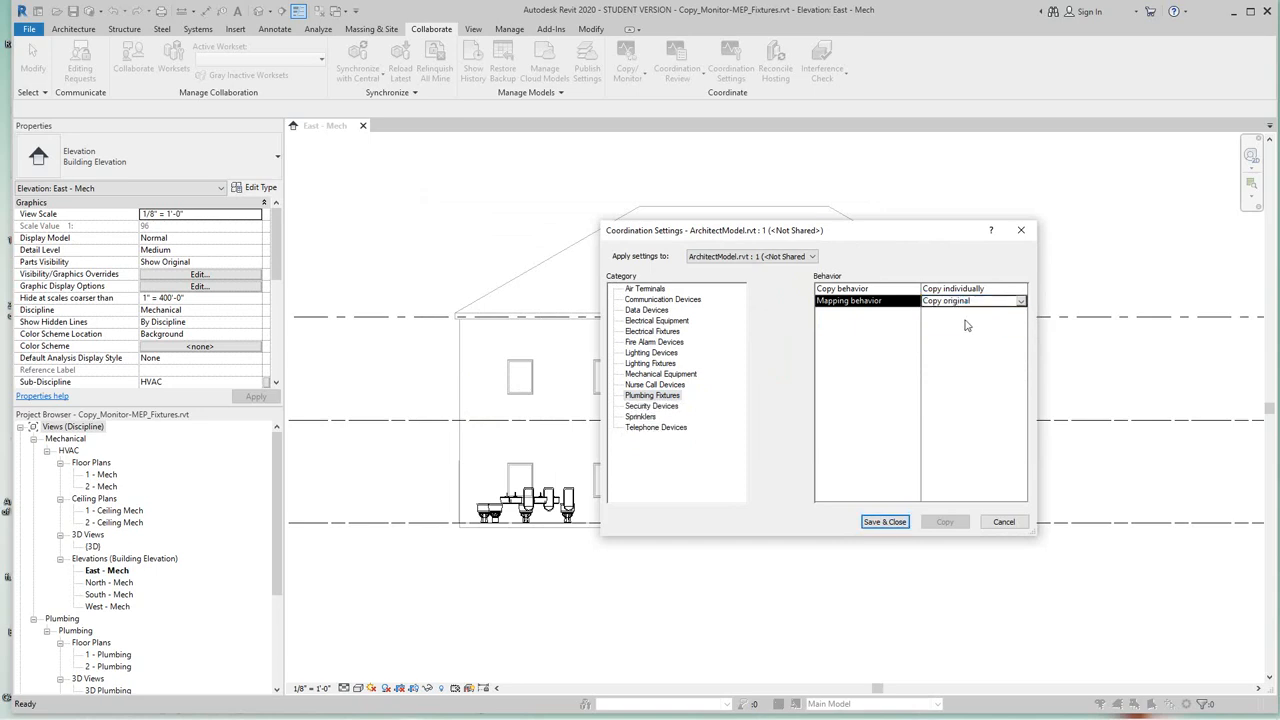
{"action": "mouse_move", "coordinate": [948, 377]}
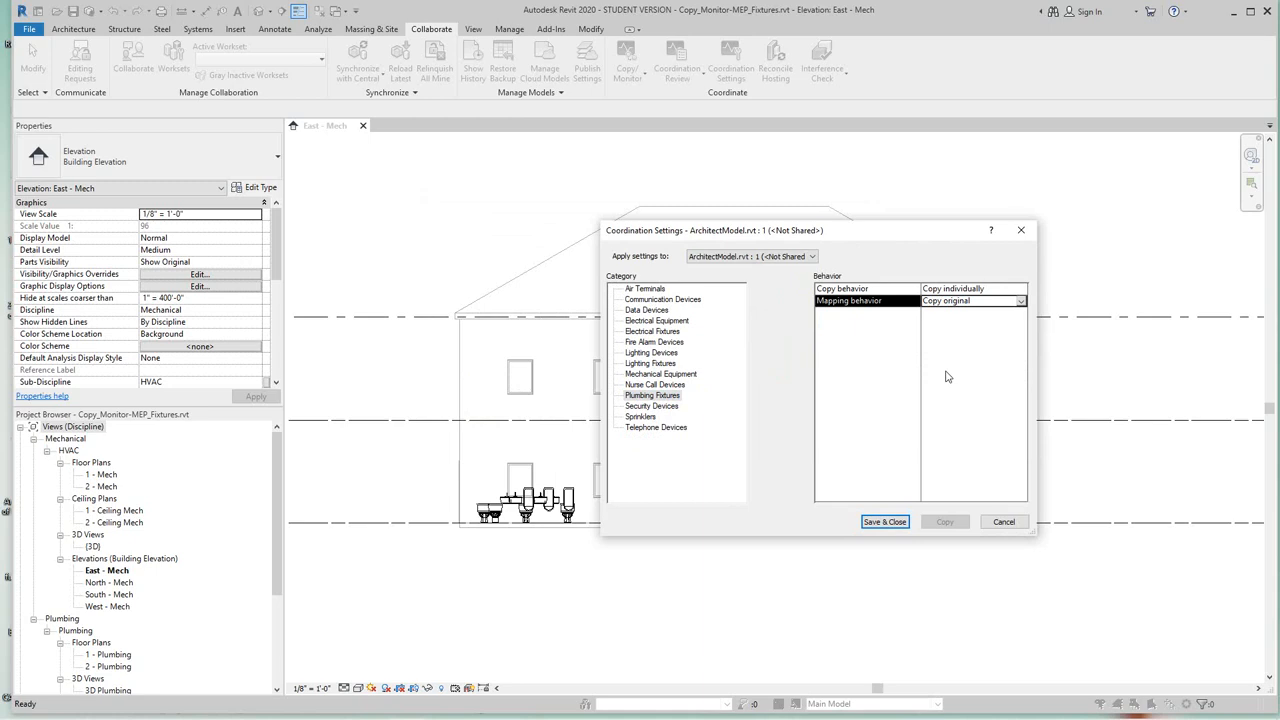
{"action": "mouse_move", "coordinate": [884, 521]}
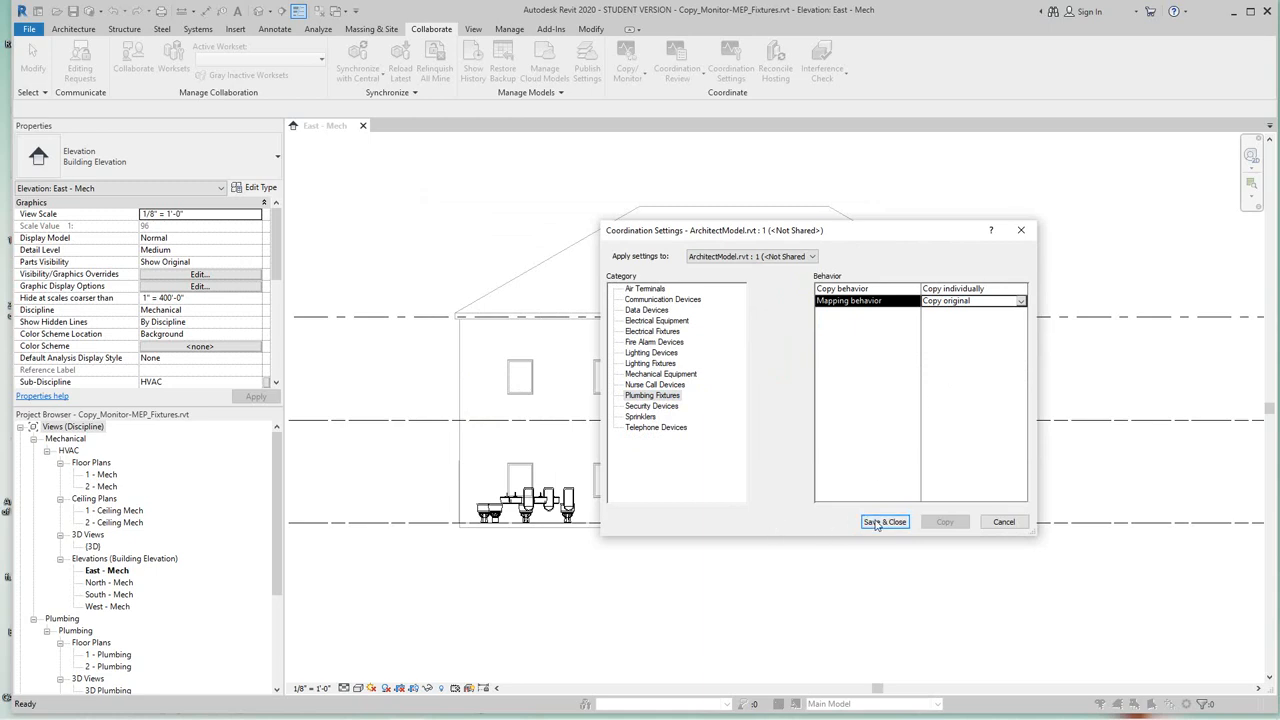
Save and close Coordination Settings, returning to the East - Mech elevation.
{"action": "left_click", "coordinate": [884, 521]}
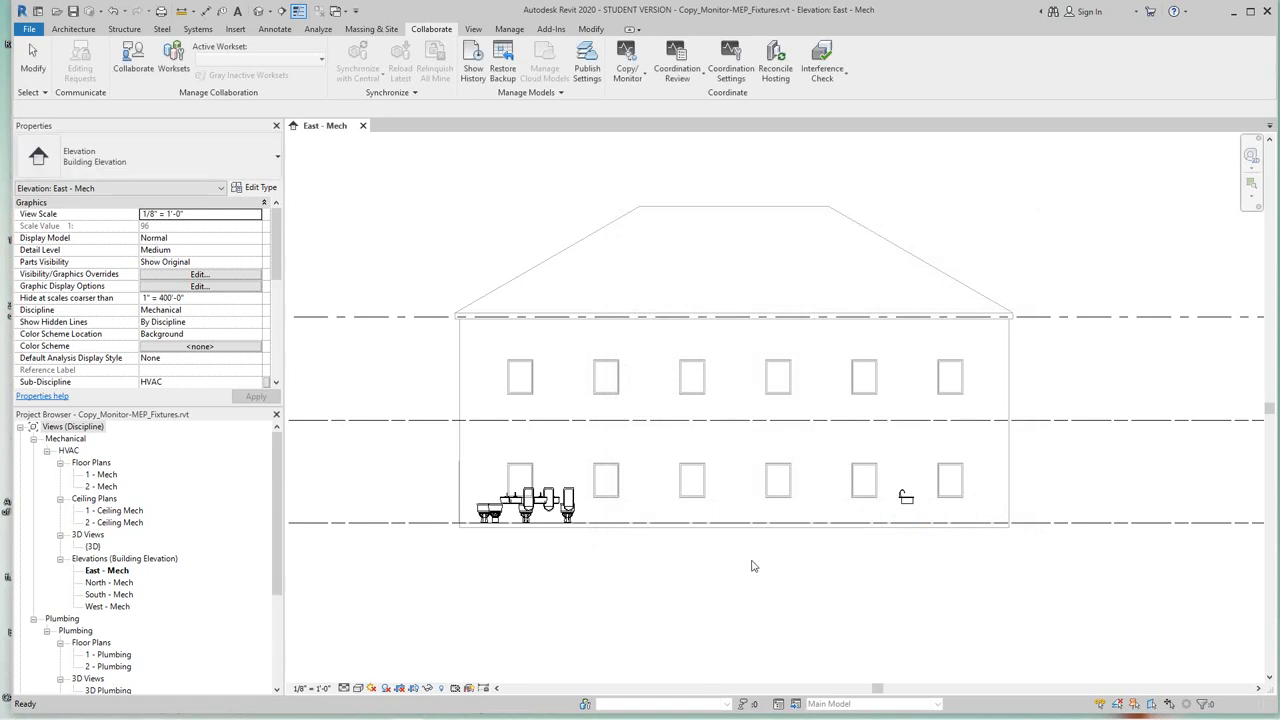
{"action": "left_click", "coordinate": [33, 60]}
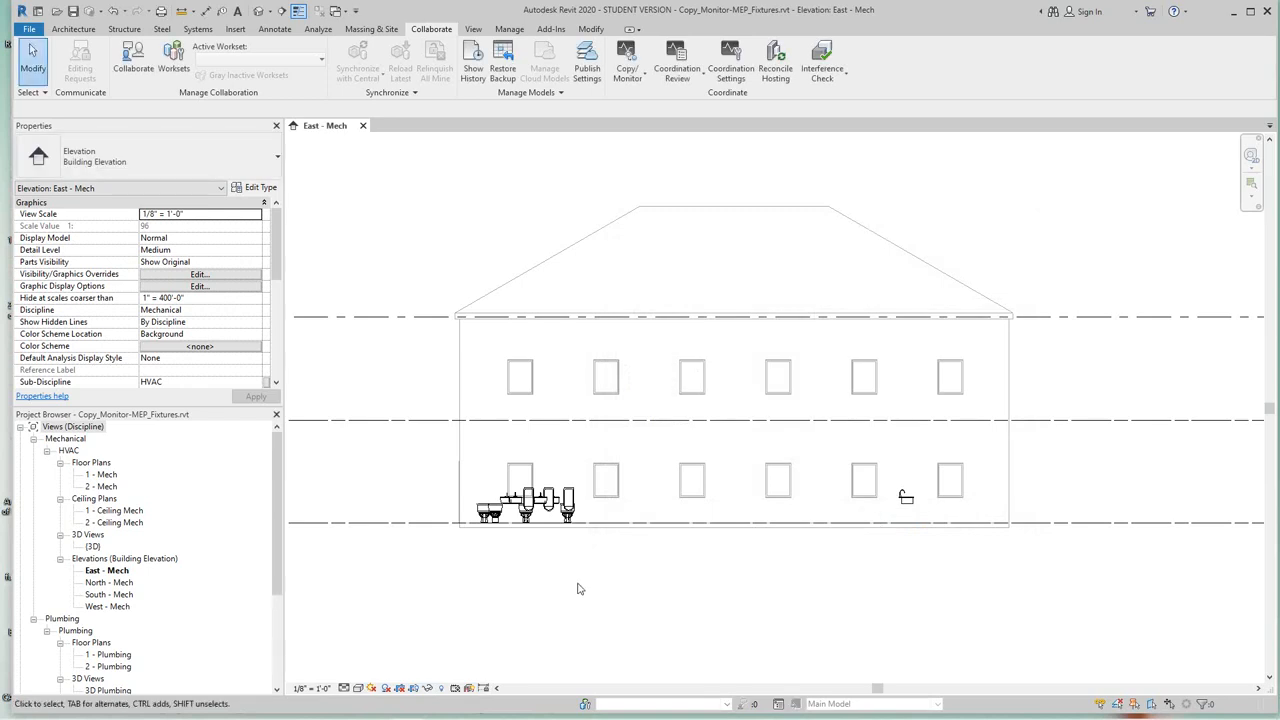
{"action": "mouse_move", "coordinate": [570, 567]}
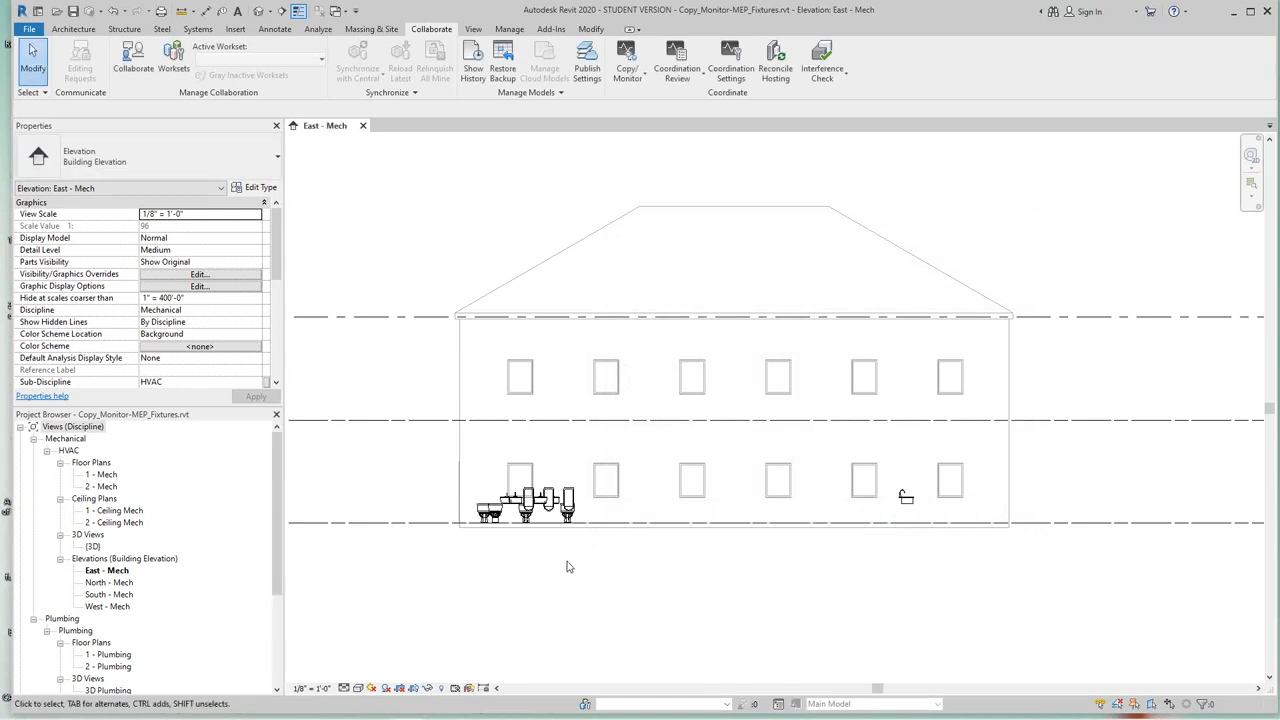
{"action": "scroll", "scroll_direction": "up", "scroll_amount": 3}
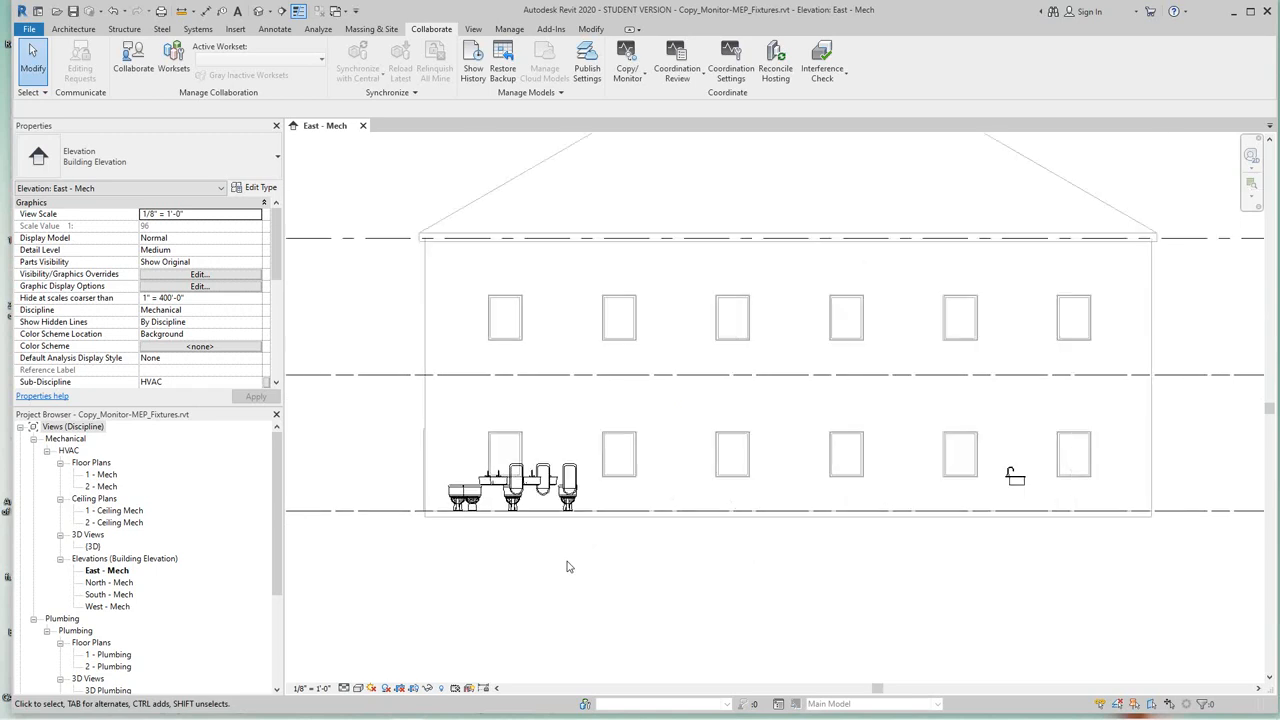